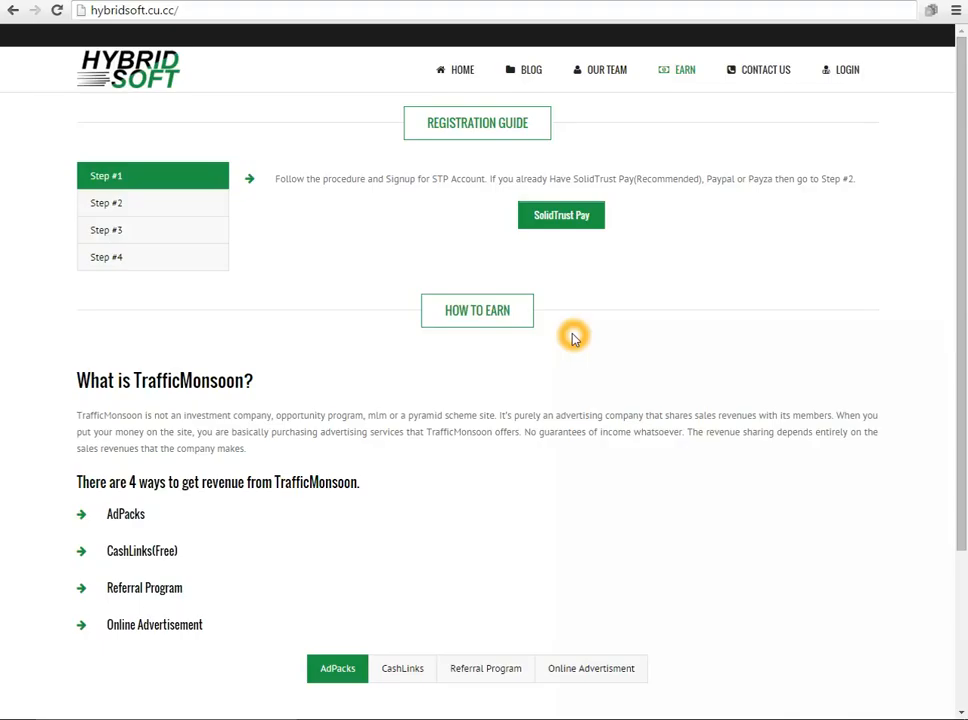
pyautogui.moveTo(218, 270)
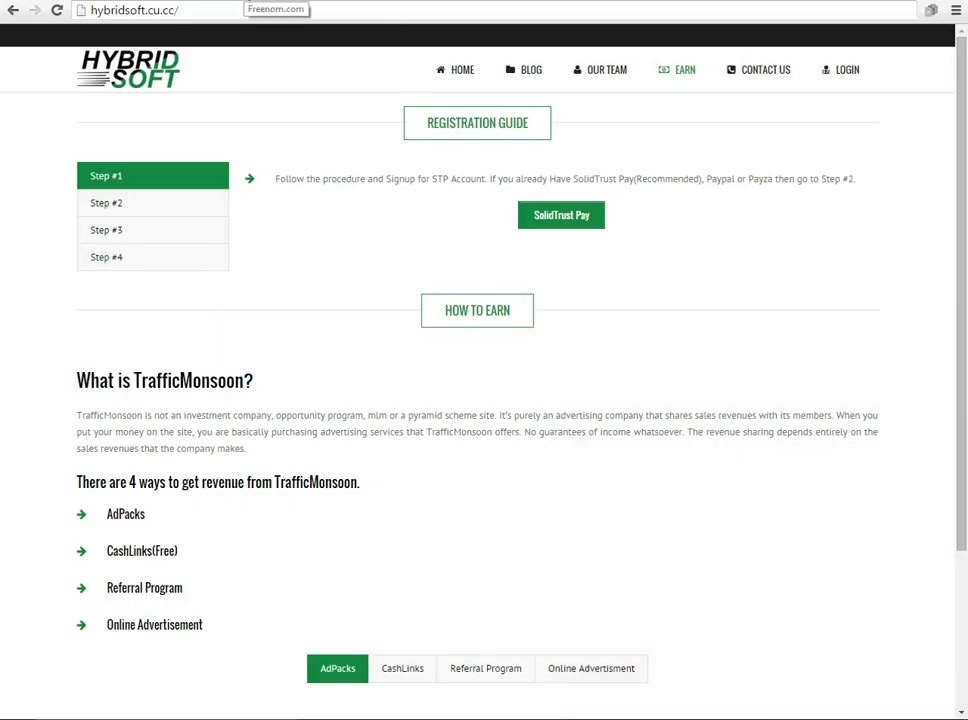
# - Use the Freenom.com bookmark to load the Freenom home page
pyautogui.click(277, 9)
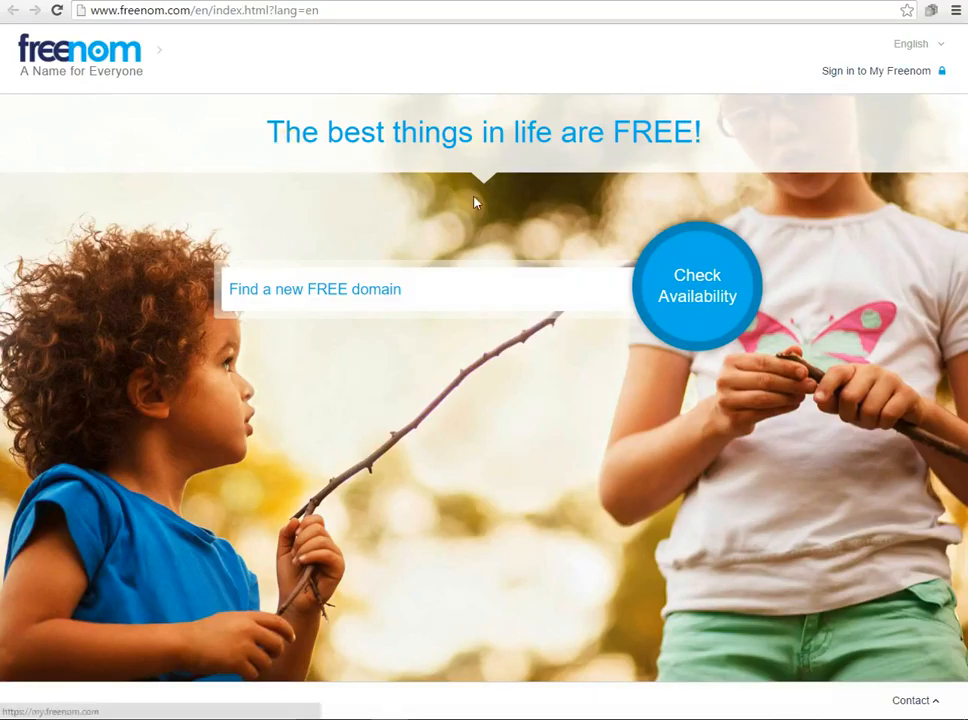
# - Search Freenom for free 'hybridsoft' domains
pyautogui.click(340, 296)
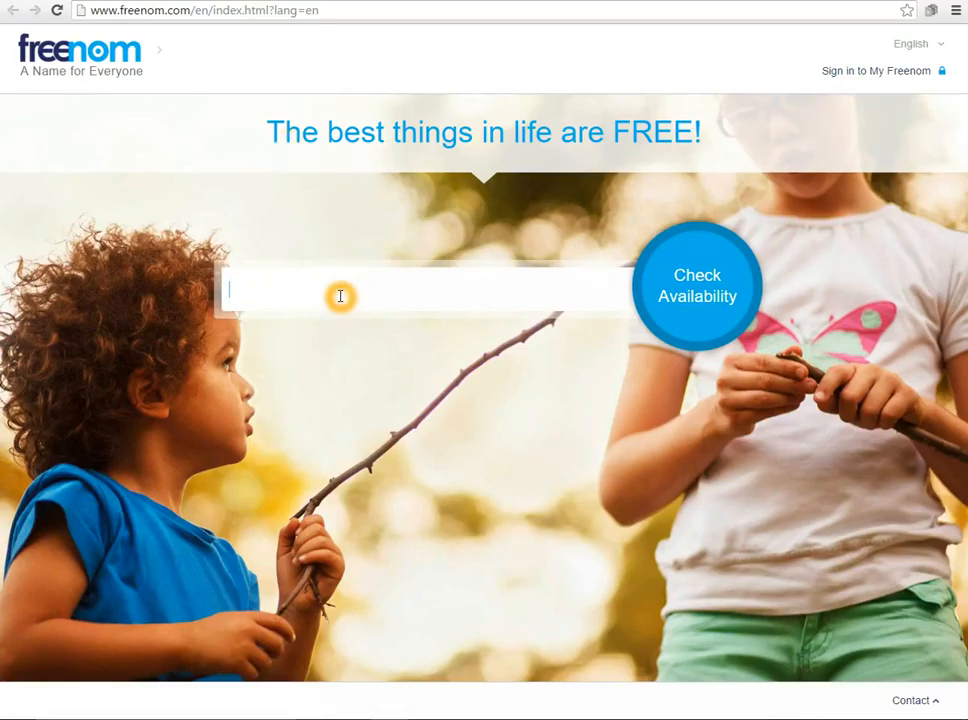
pyautogui.write('hybrid')
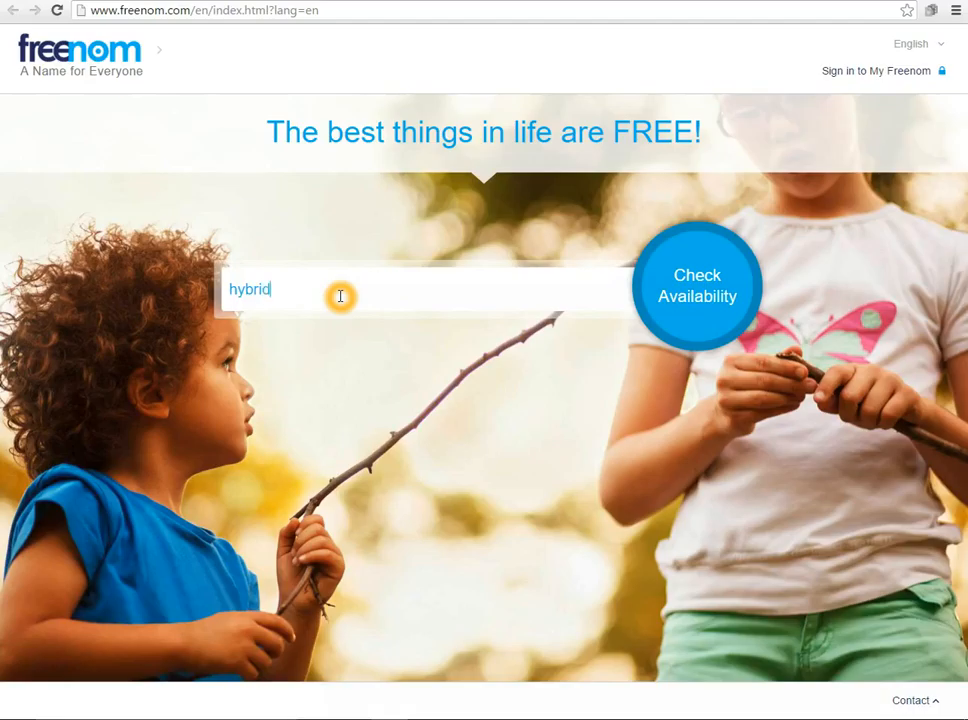
pyautogui.write('soft')
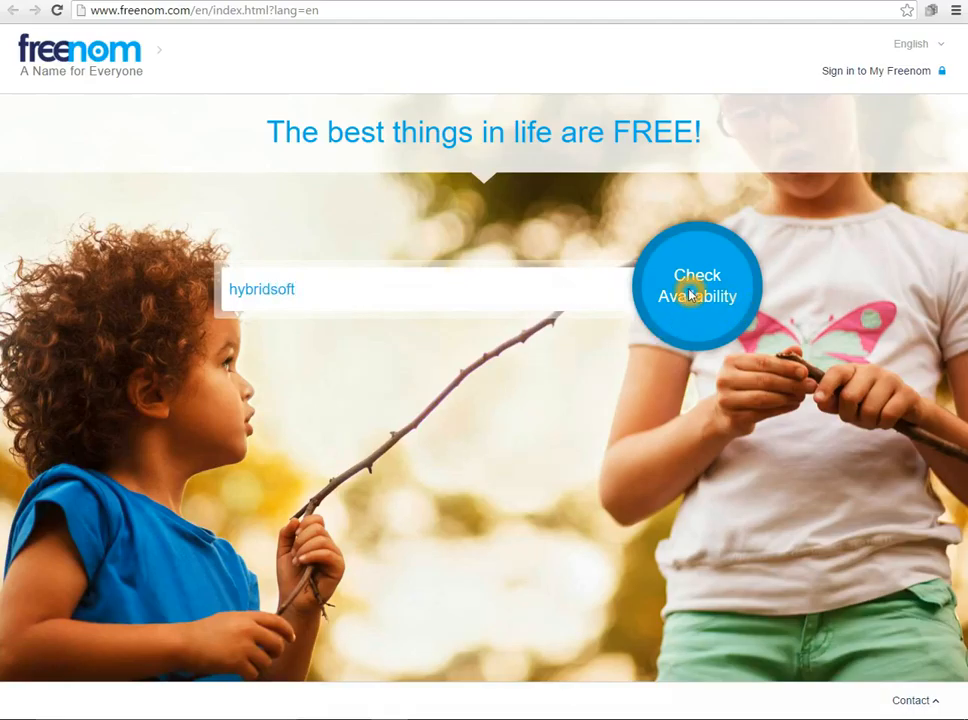
pyautogui.click(697, 285)
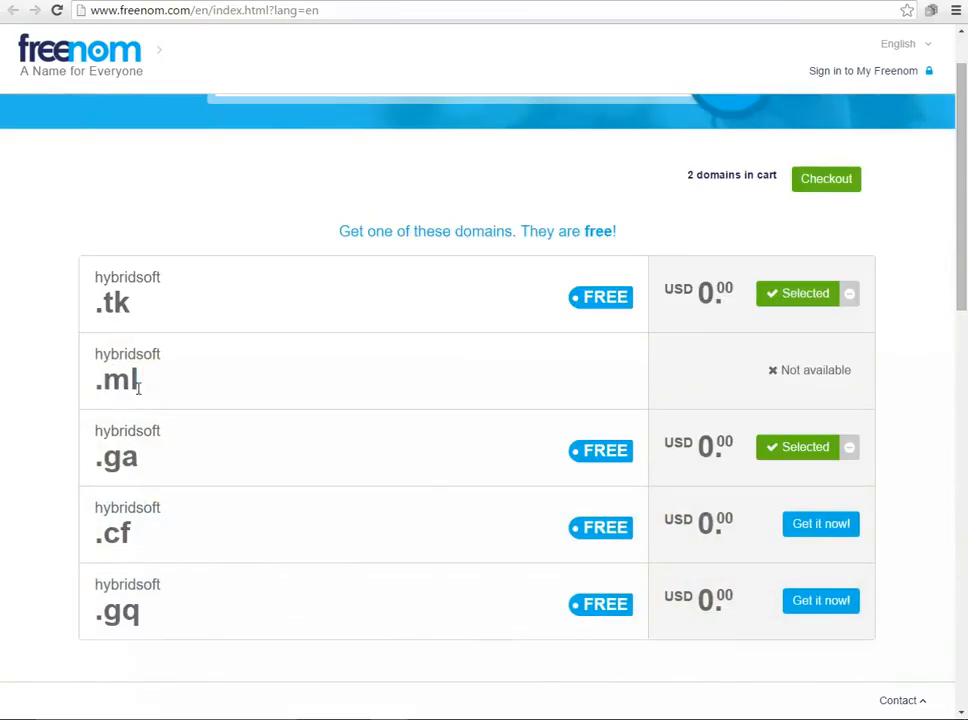
pyautogui.moveTo(85, 275)
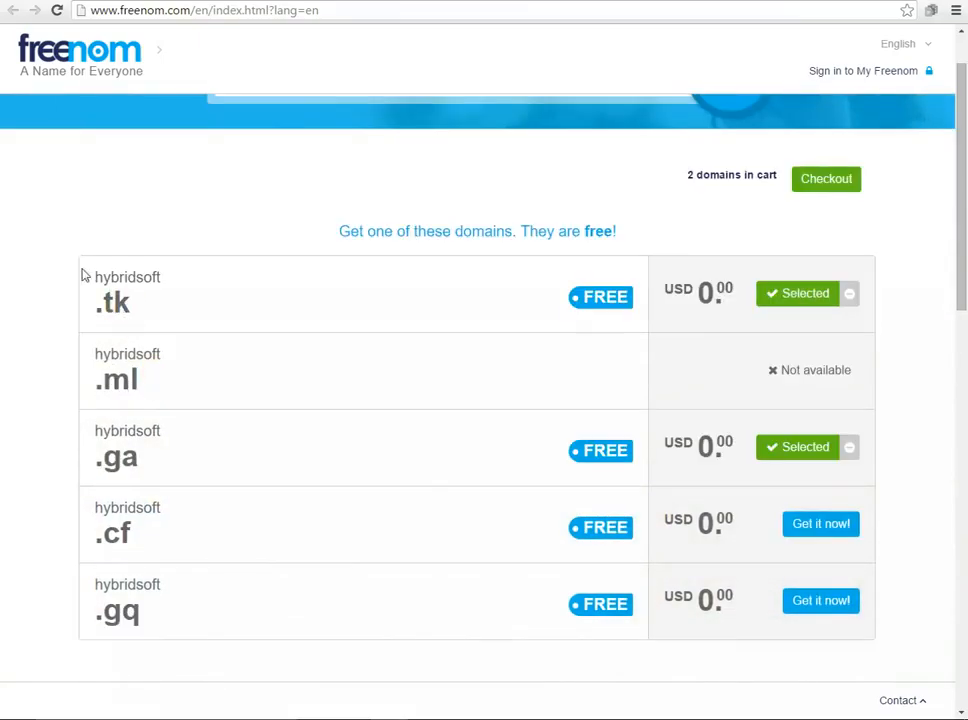
pyautogui.moveTo(505, 338)
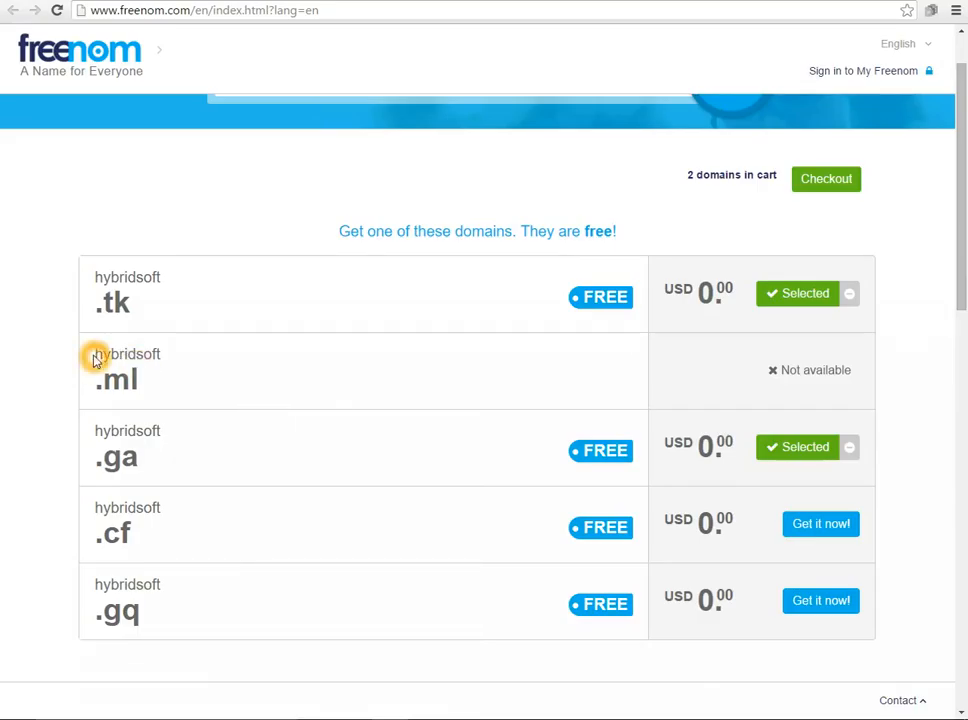
pyautogui.moveTo(775, 362)
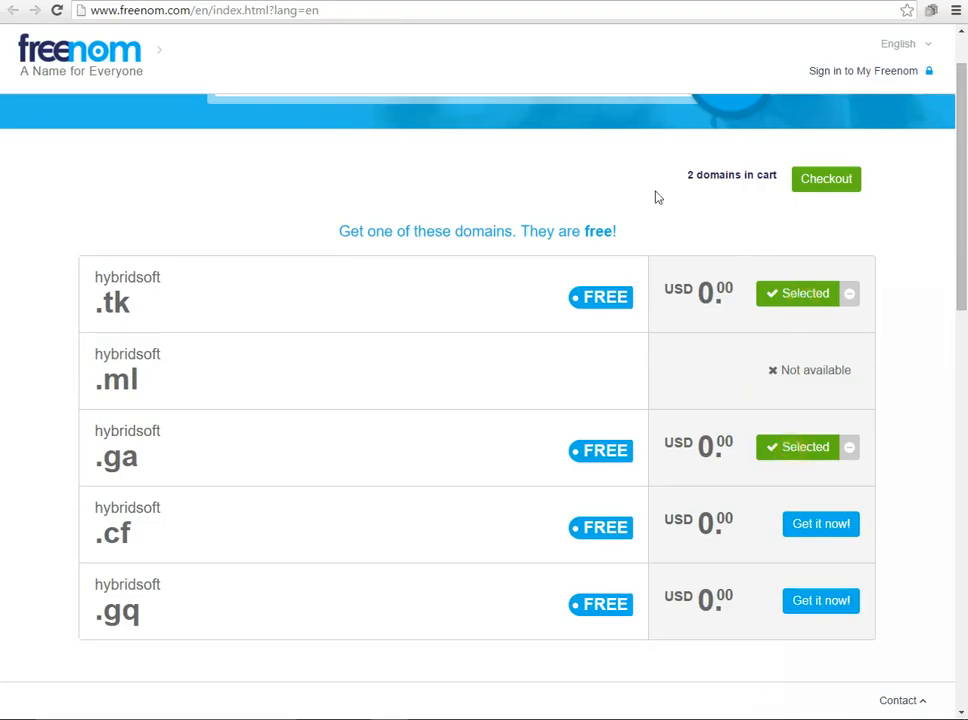
# - Browse the hybridsoft results, where hybridsoft.ml is unavailable, and go to login
pyautogui.scroll(3)
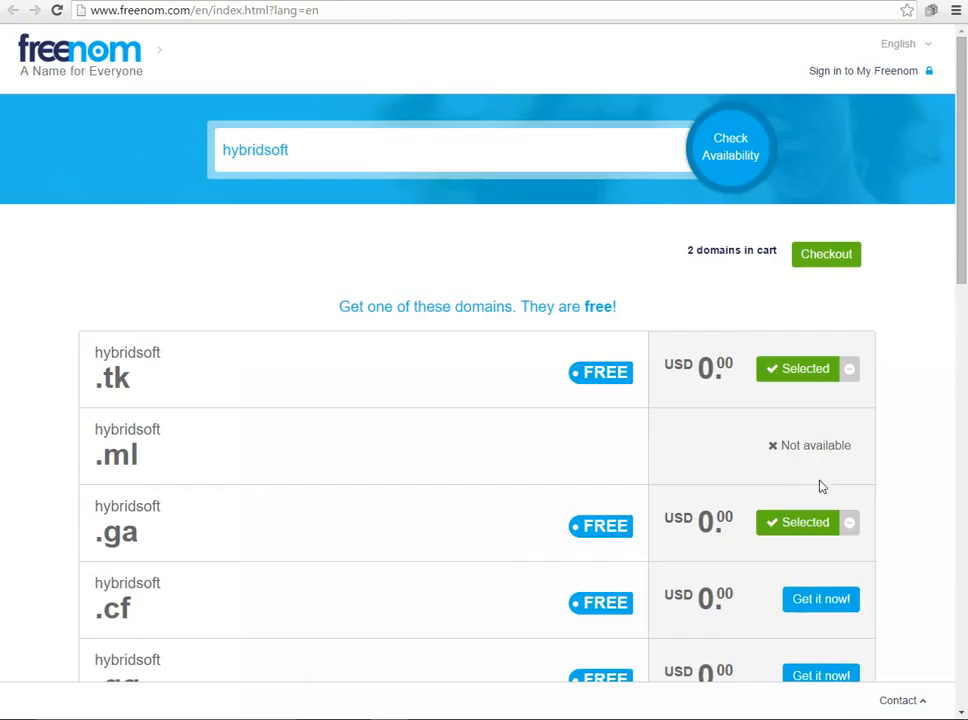
pyautogui.scroll(-3)
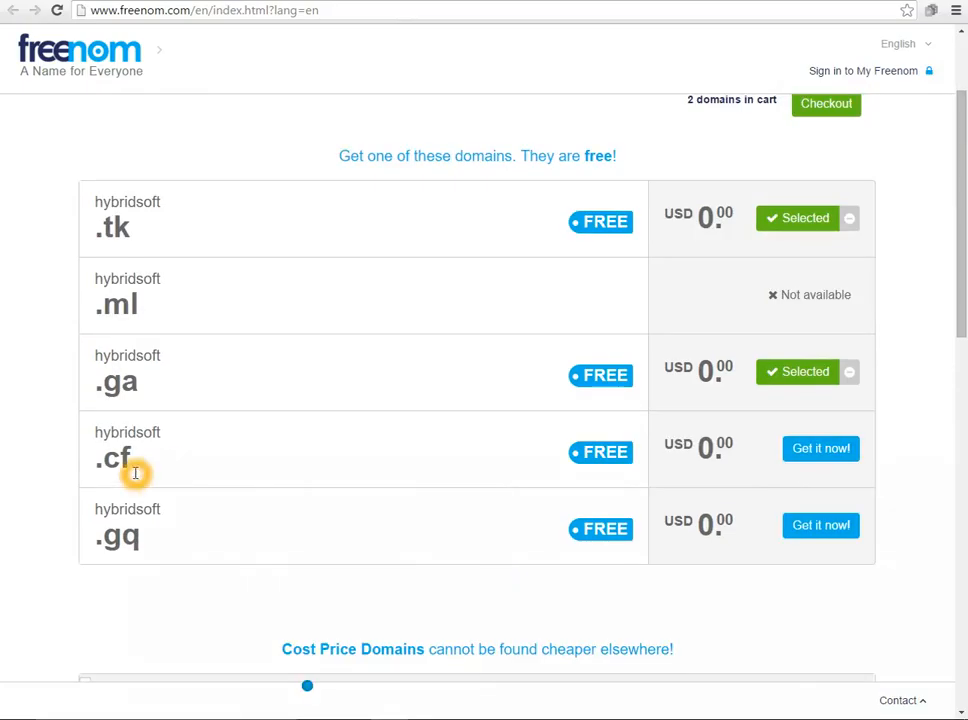
pyautogui.scroll(3)
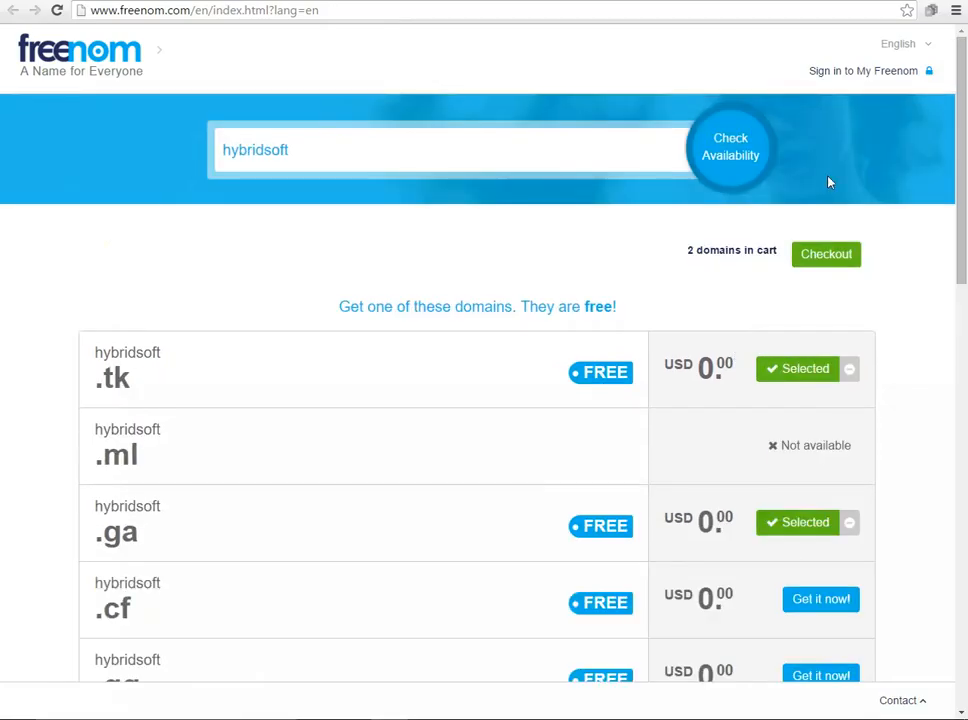
pyautogui.moveTo(59, 450)
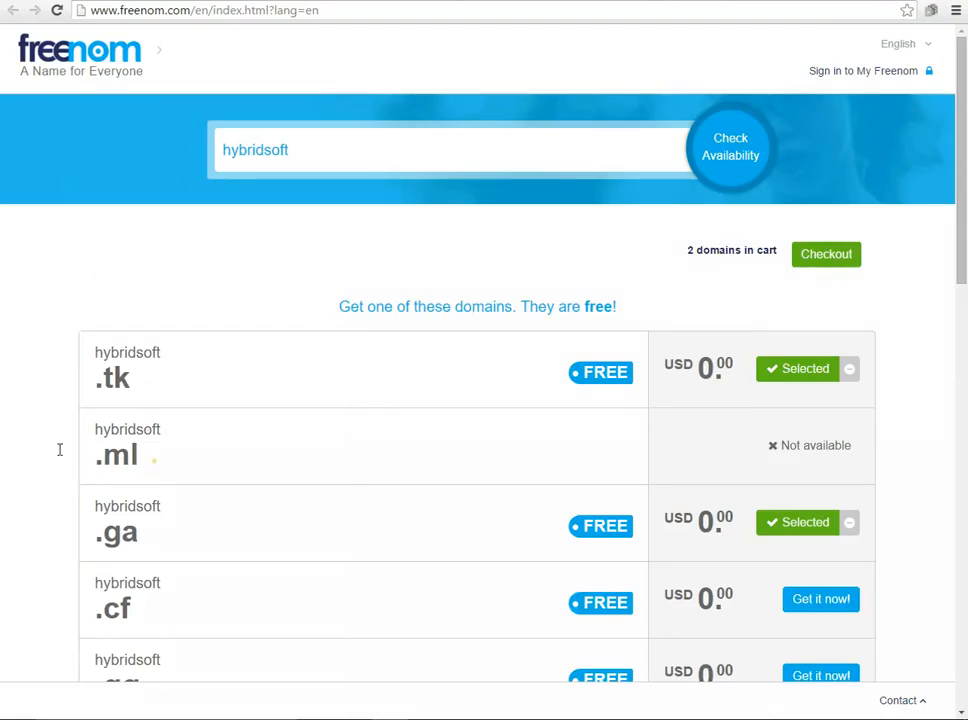
pyautogui.click(825, 253)
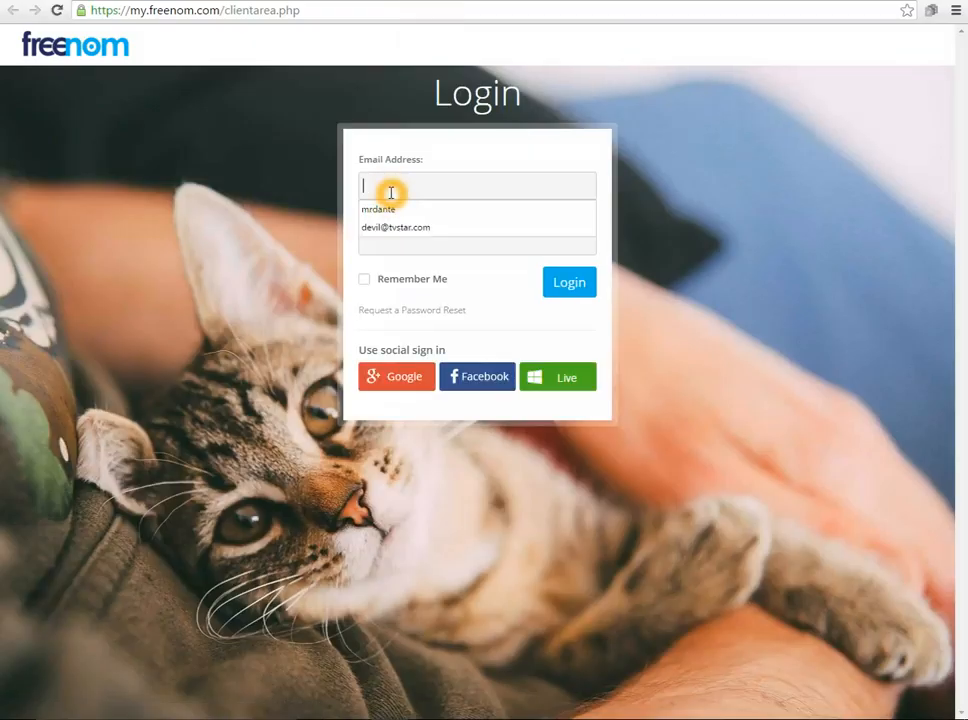
# - Log in to Freenom using the saved autofill email
pyautogui.click(394, 227)
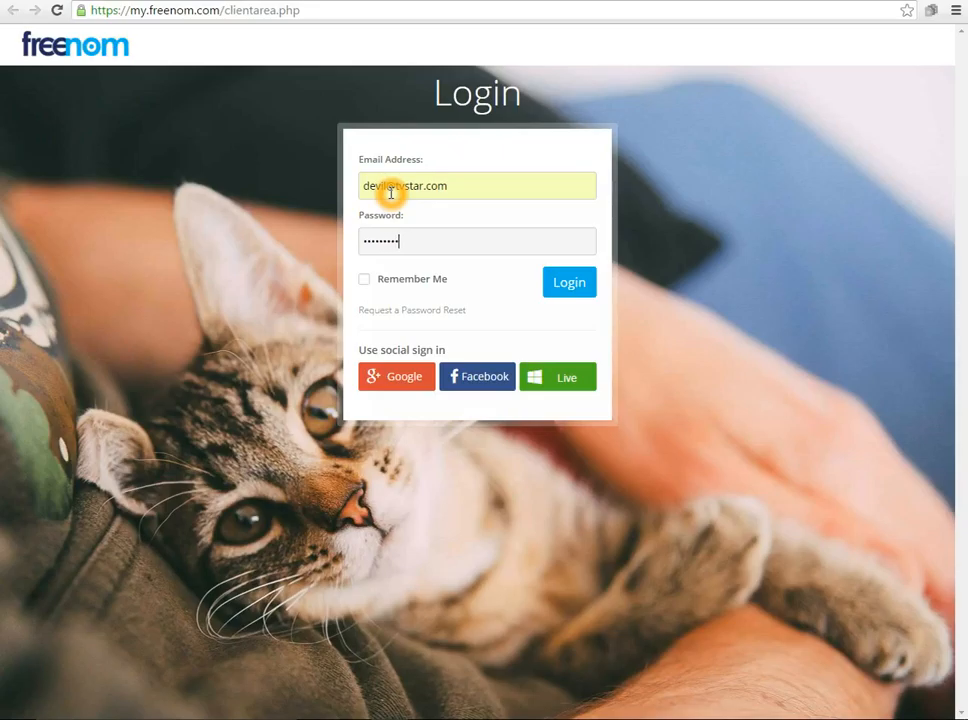
pyautogui.click(569, 282)
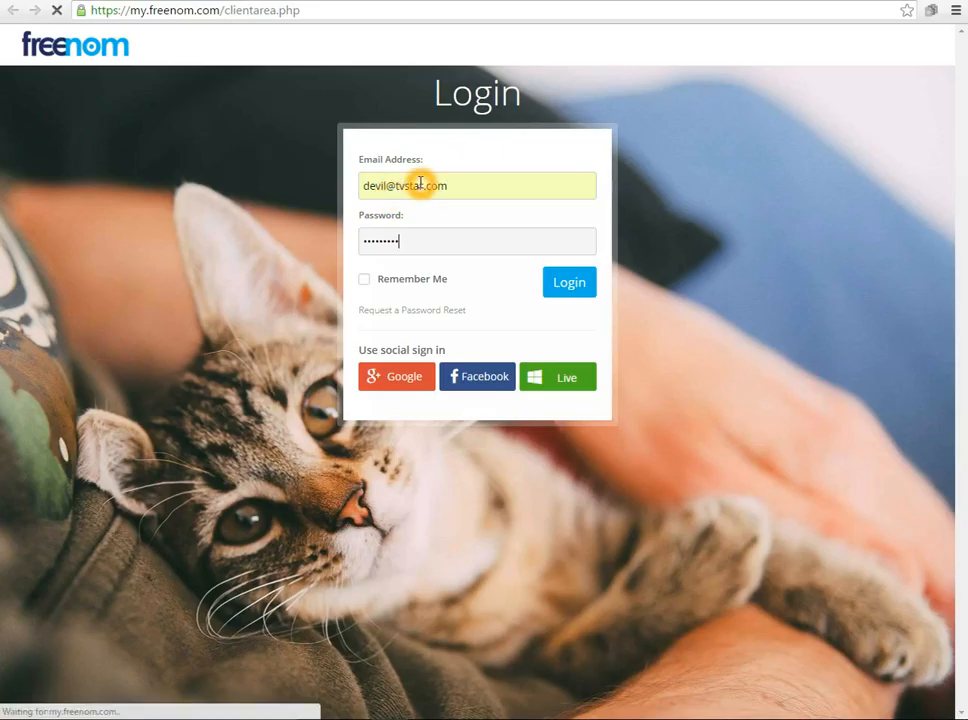
pyautogui.click(569, 281)
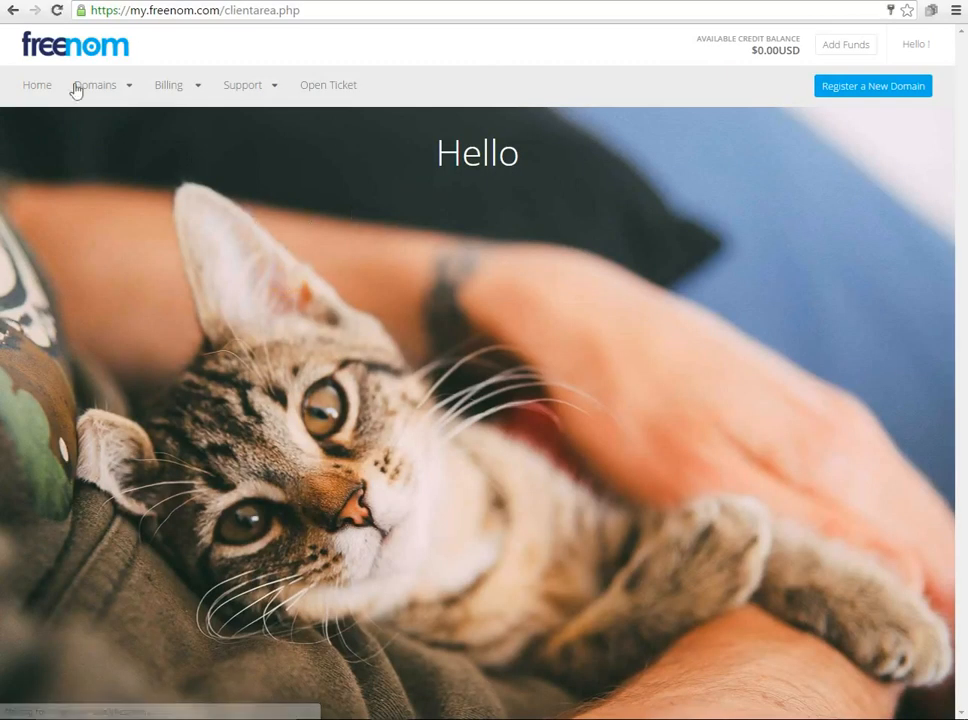
# - Open Domains > My Domains, listing hybridsoft.ml as active until 2017-03-10
pyautogui.click(95, 84)
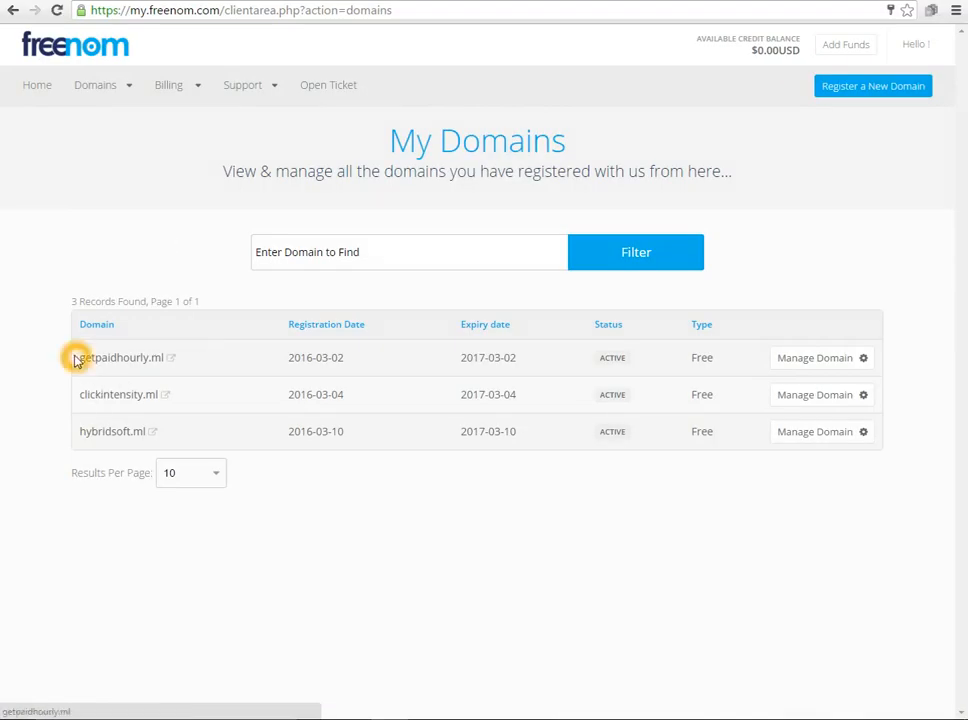
pyautogui.moveTo(291, 437)
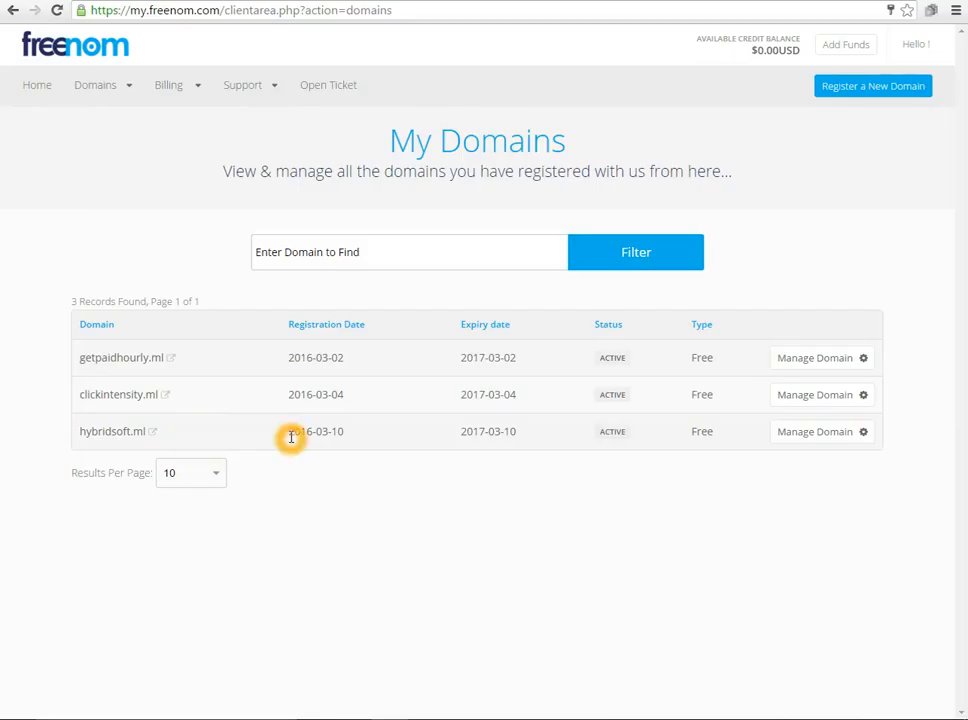
pyautogui.moveTo(465, 427)
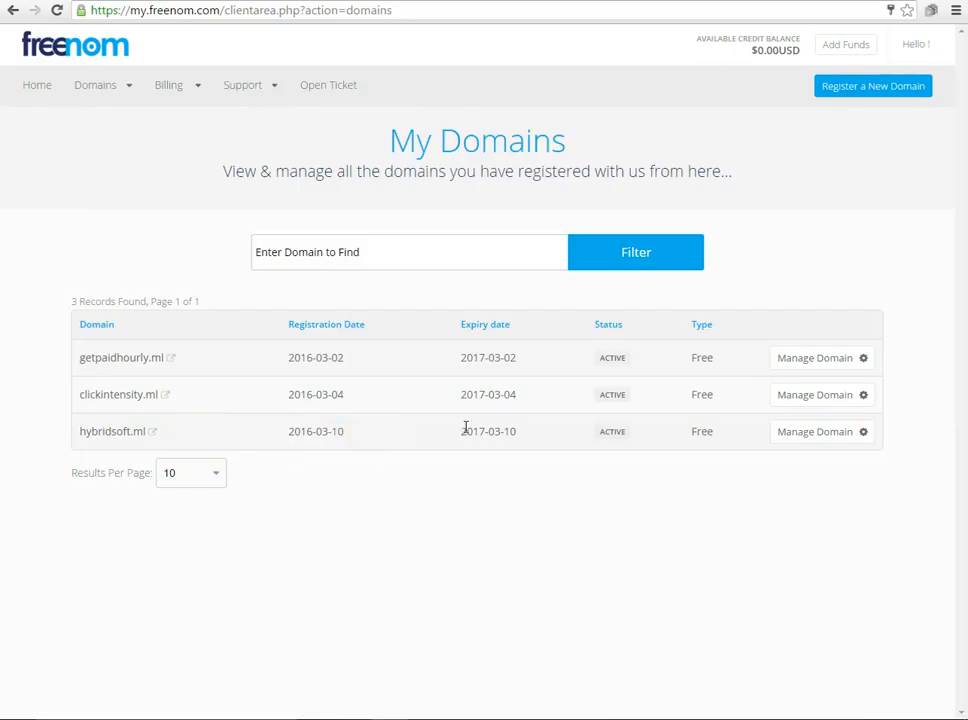
pyautogui.moveTo(460, 440)
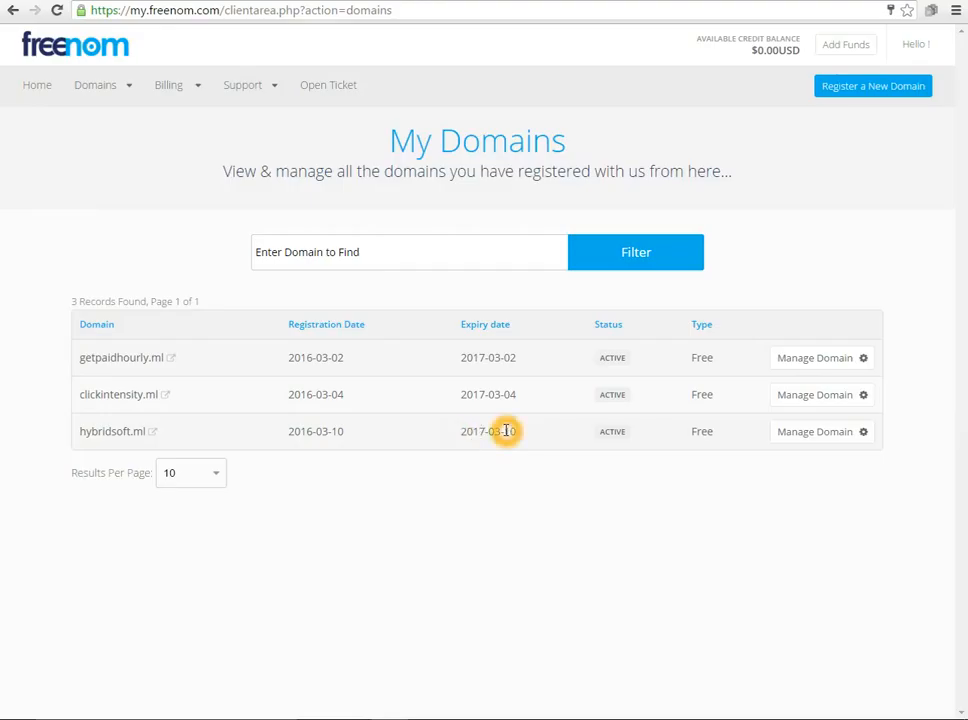
pyautogui.moveTo(448, 442)
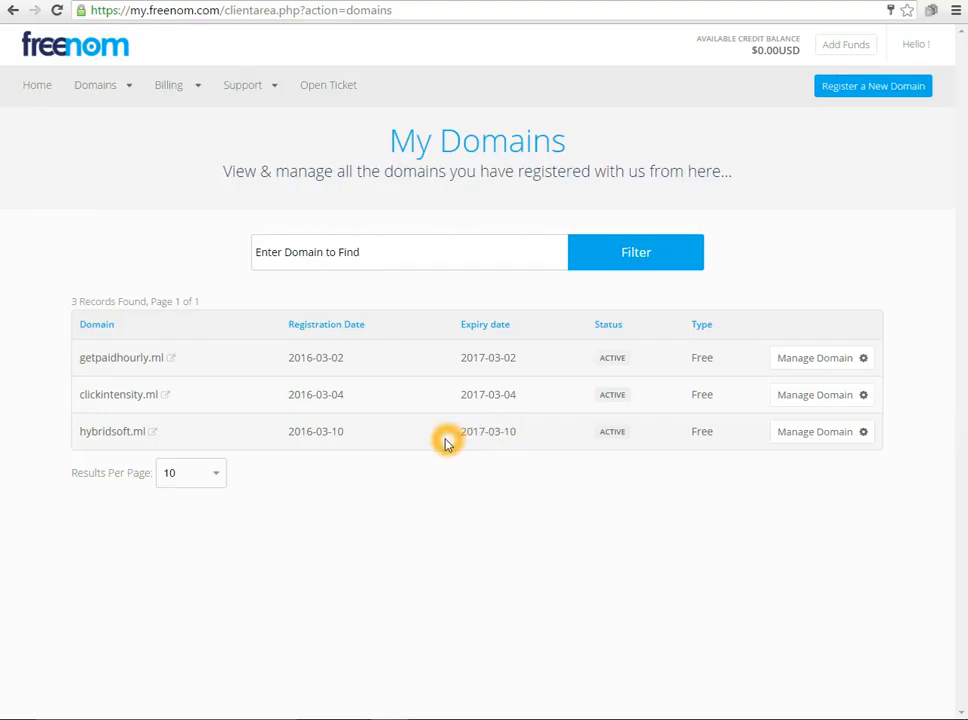
pyautogui.moveTo(303, 238)
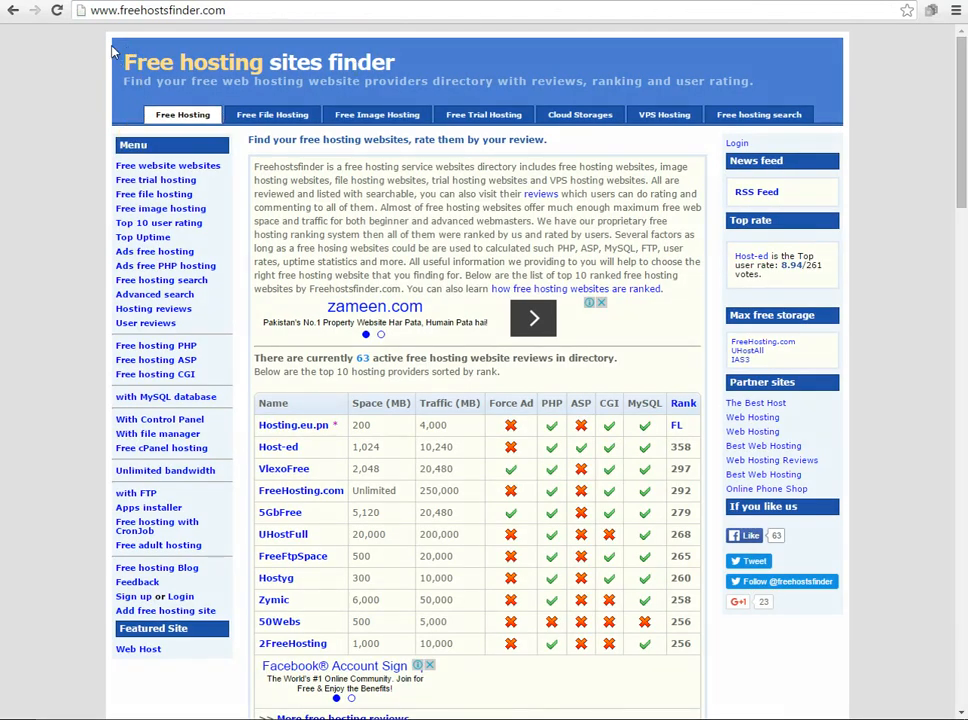
# - Visit freehostsfinder.com and browse its top 10 free hosting providers table
pyautogui.click(155, 10)
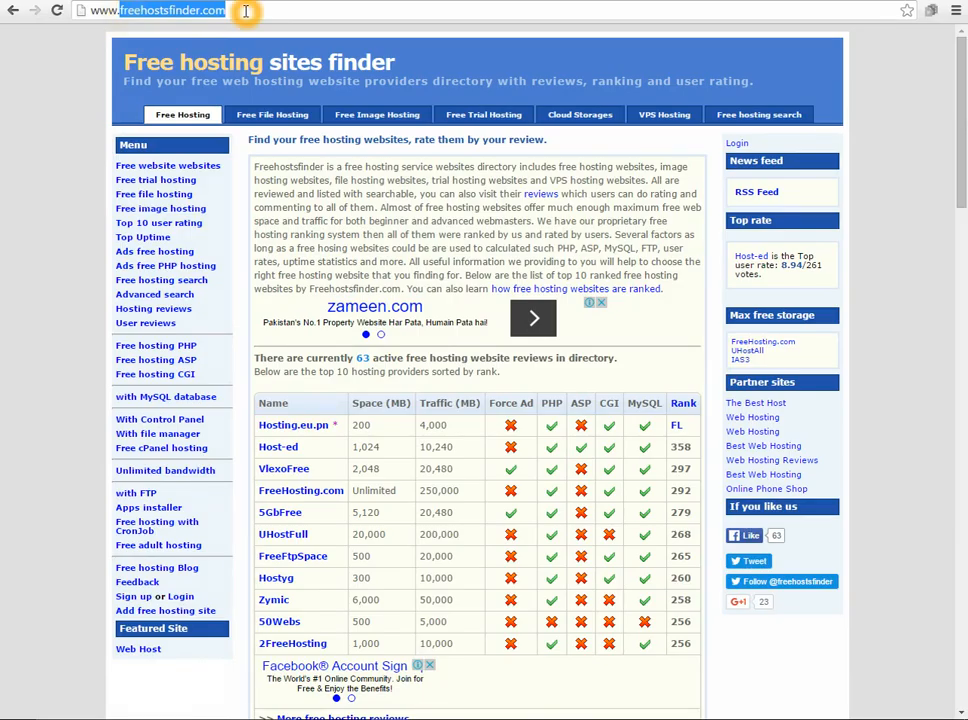
pyautogui.scroll(-3)
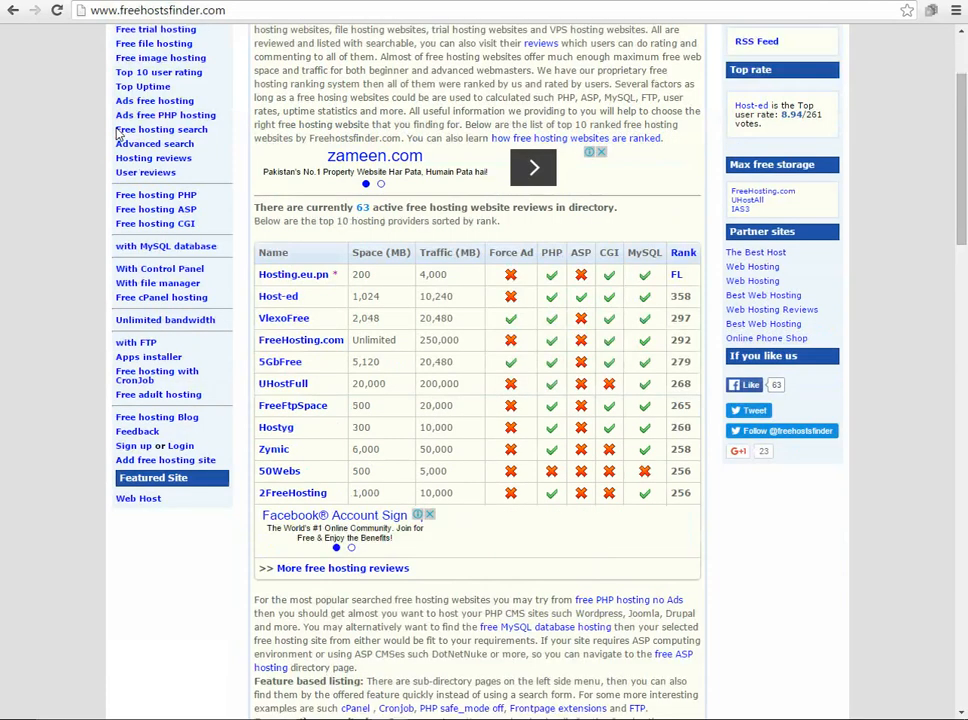
pyautogui.scroll(-3)
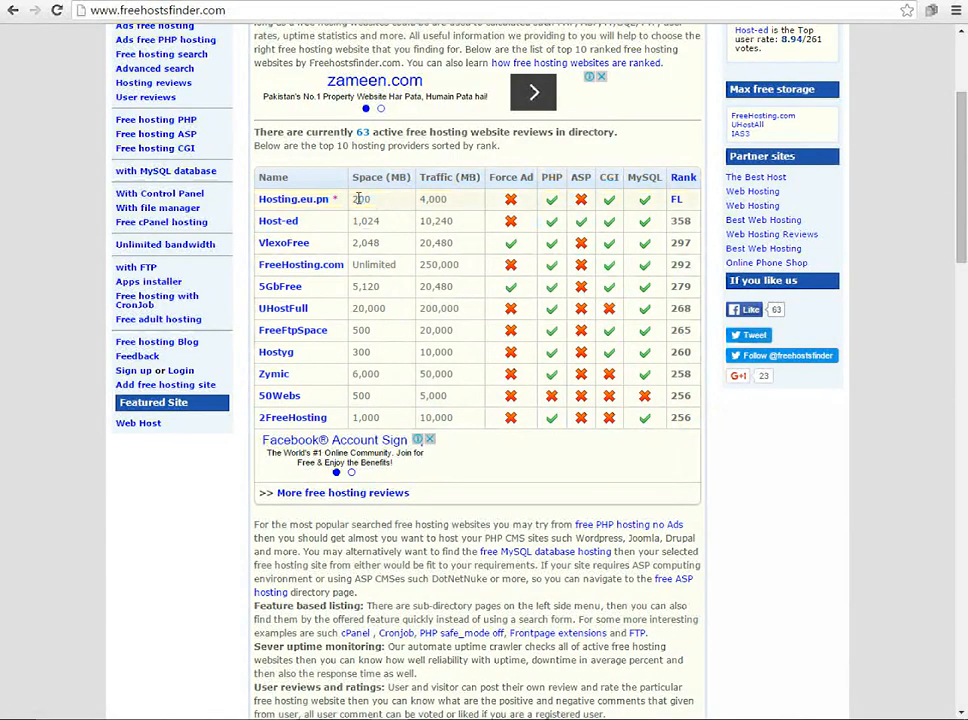
pyautogui.doubleClick(433, 199)
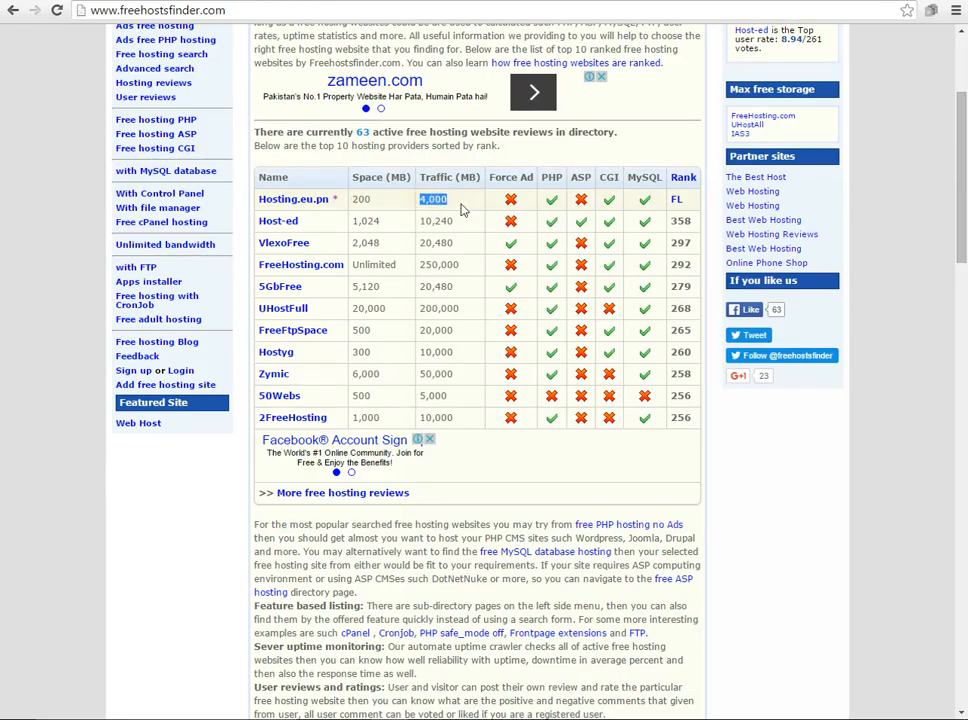
pyautogui.moveTo(220, 507)
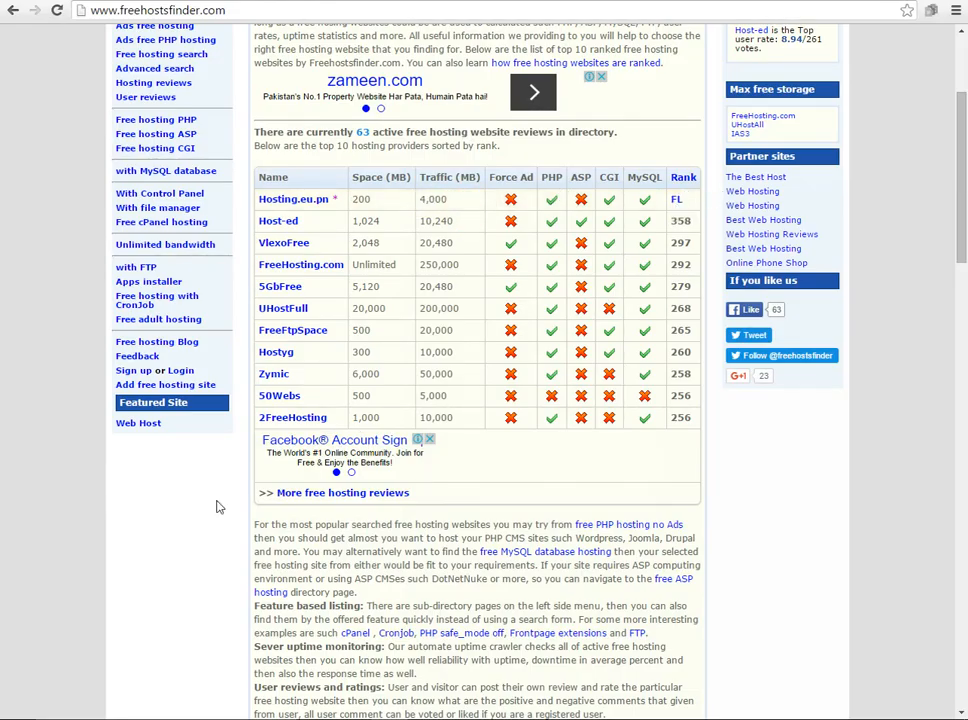
pyautogui.scroll(-3)
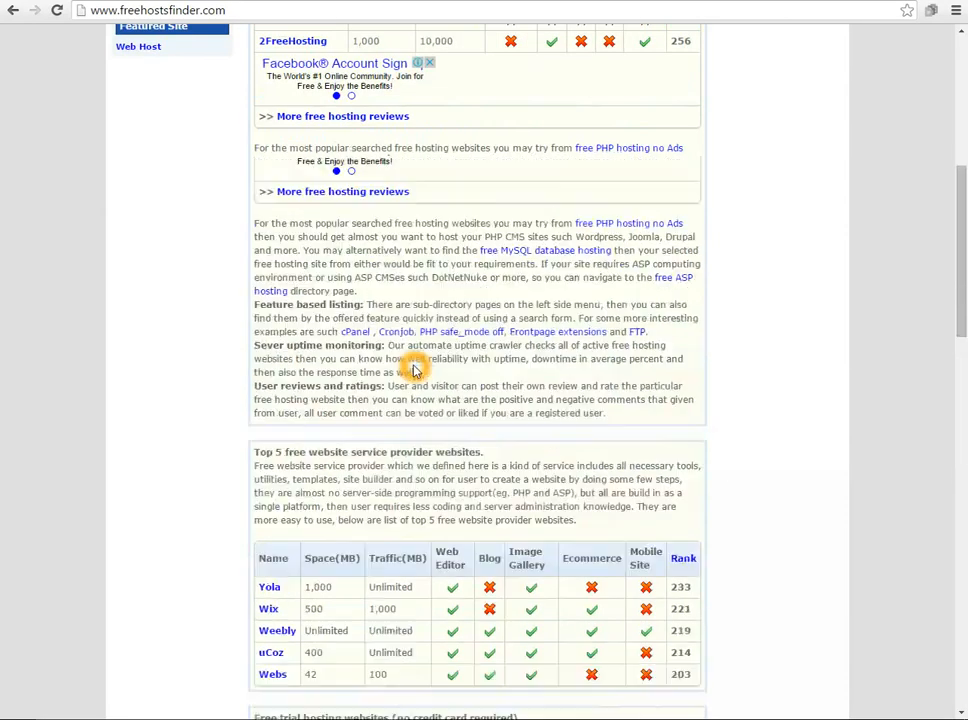
pyautogui.scroll(3)
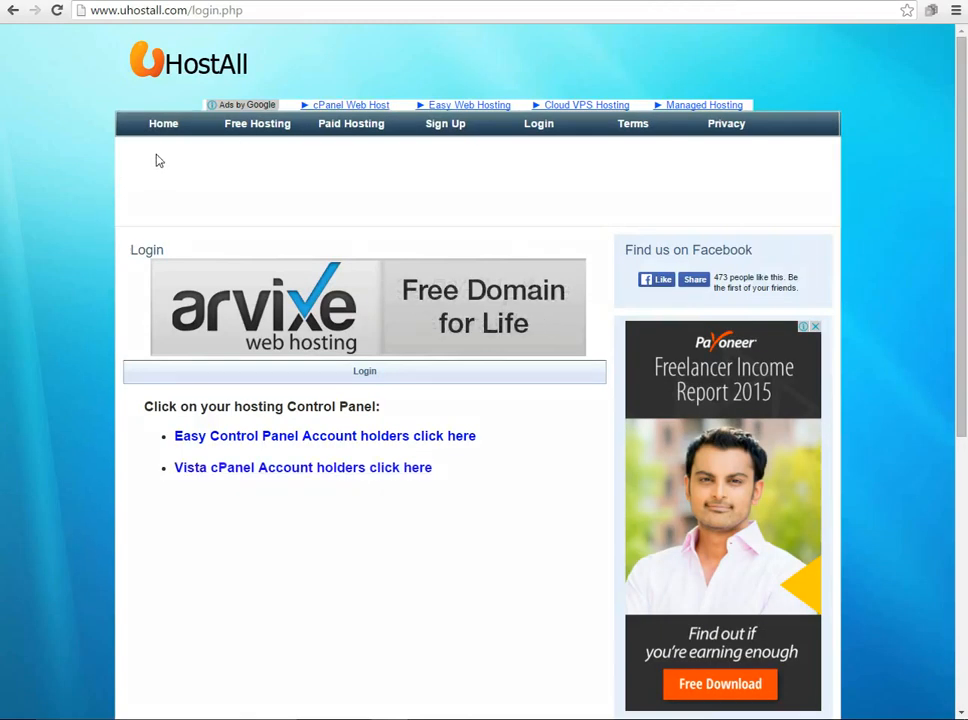
pyautogui.moveTo(163, 123)
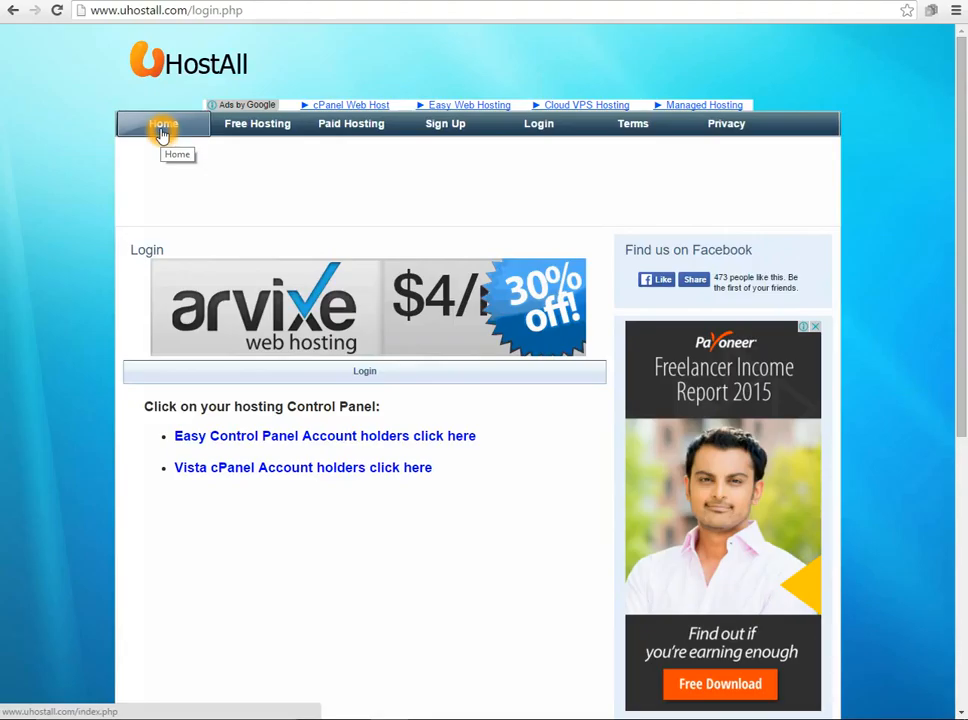
pyautogui.moveTo(159, 183)
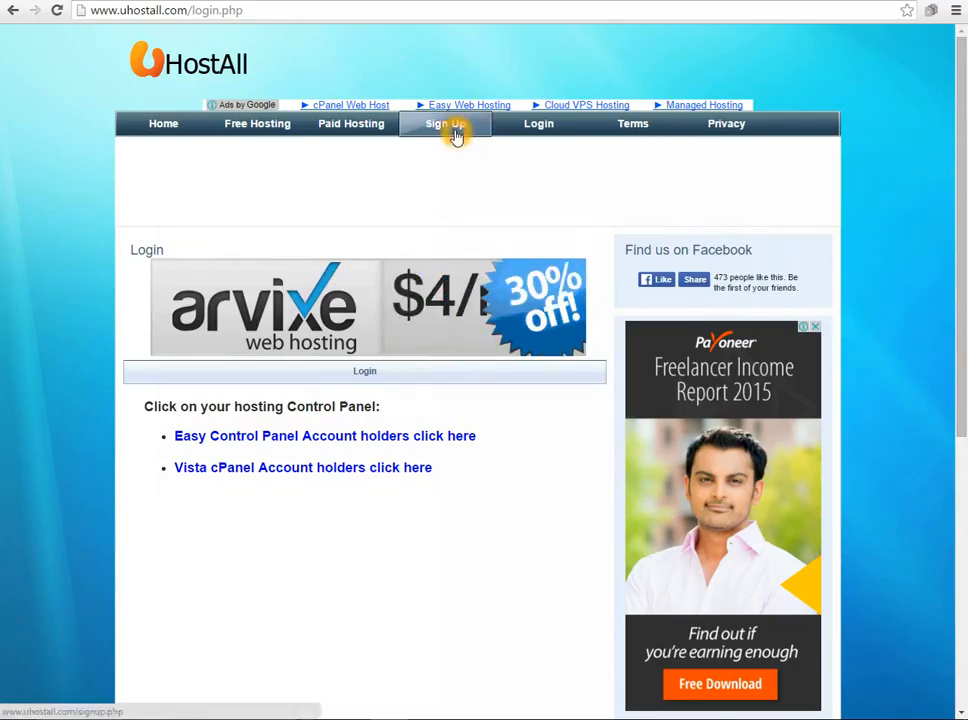
# - Open uHostAll's Vista cPanel hosting sign-up form
pyautogui.click(445, 123)
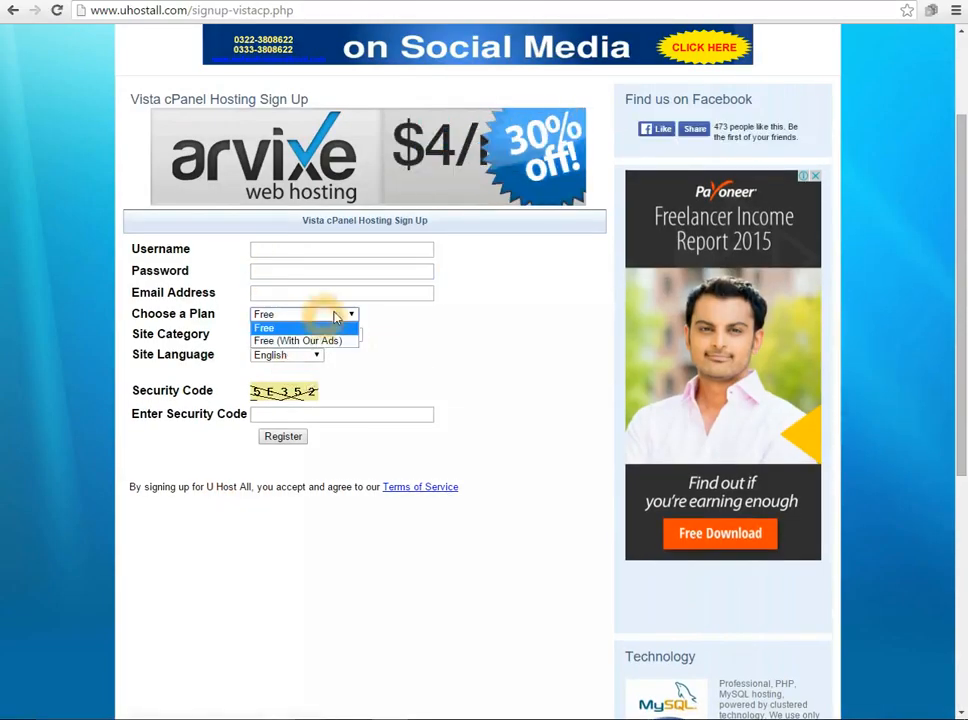
pyautogui.click(263, 327)
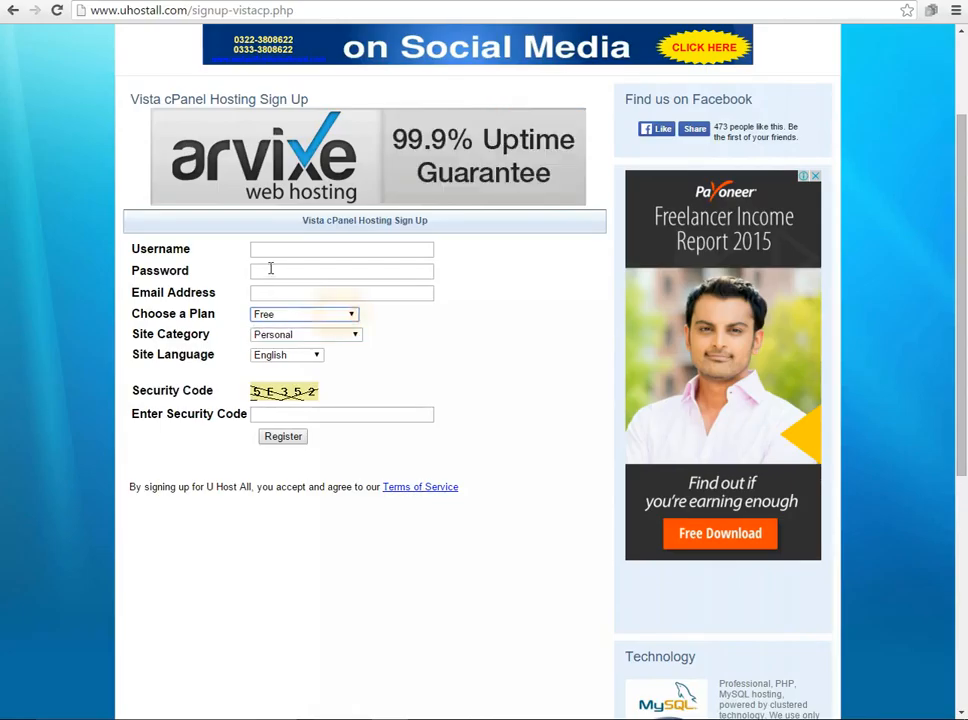
pyautogui.click(342, 292)
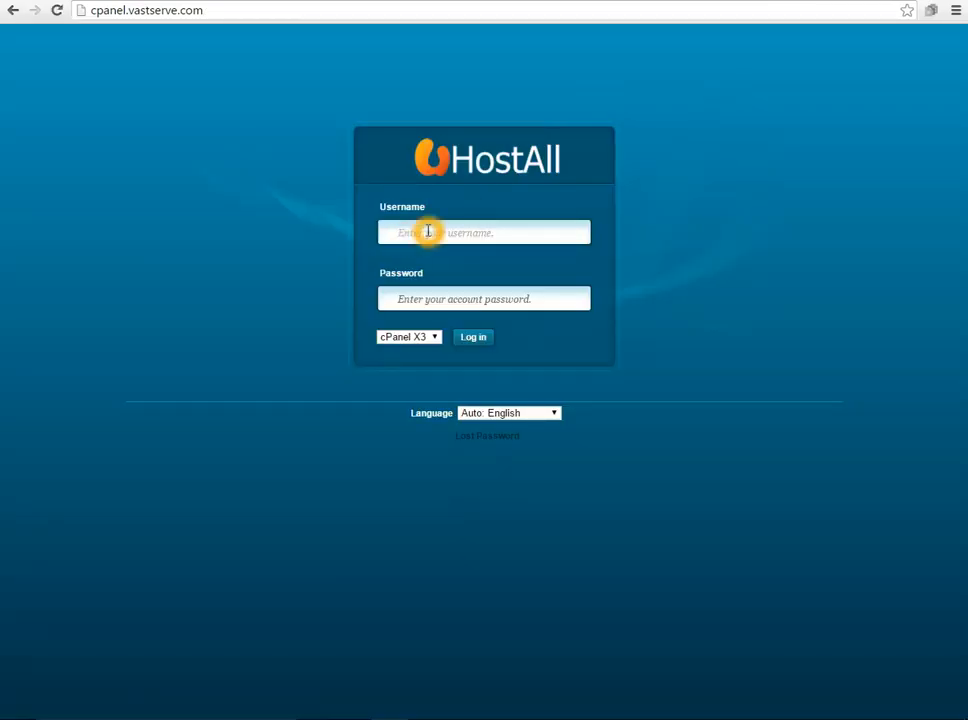
# - Log in to the Vista cPanel account with the saved username and password
pyautogui.click(483, 232)
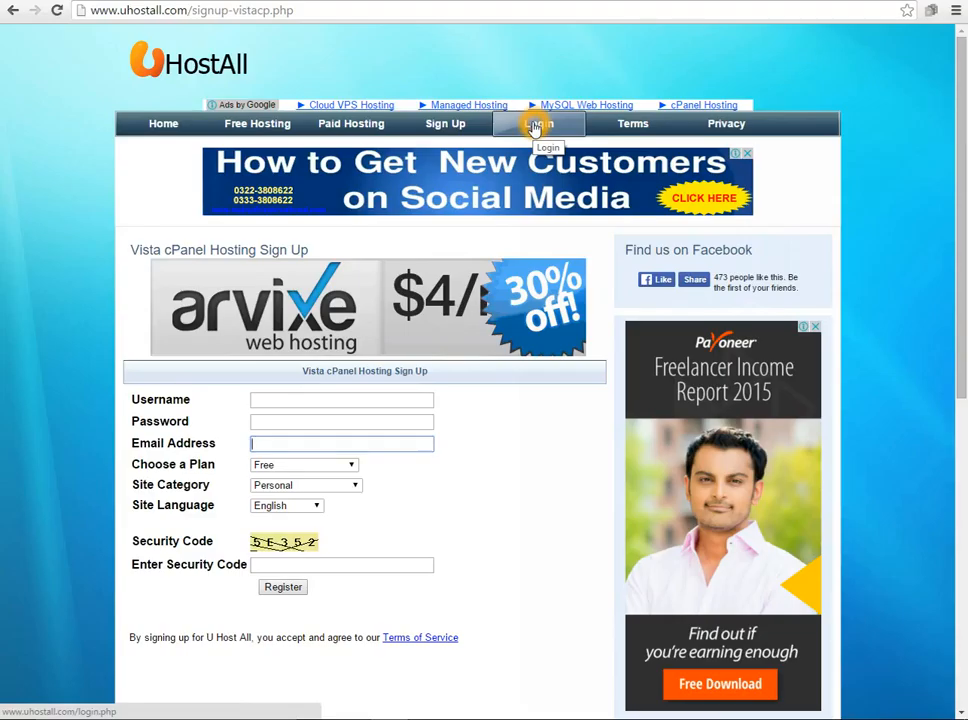
pyautogui.click(538, 123)
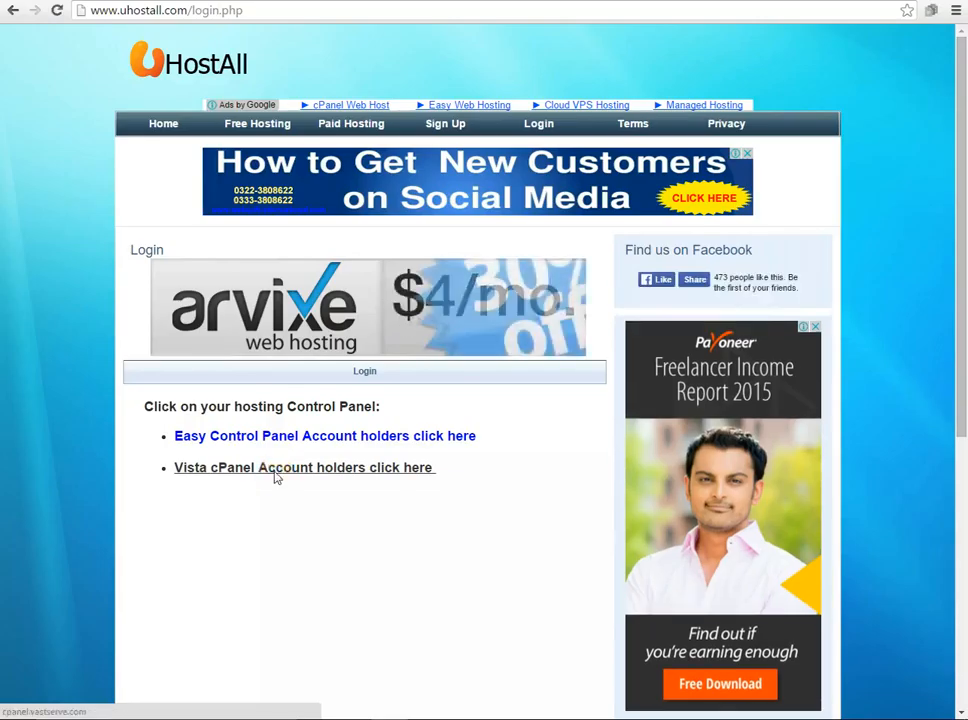
pyautogui.click(303, 467)
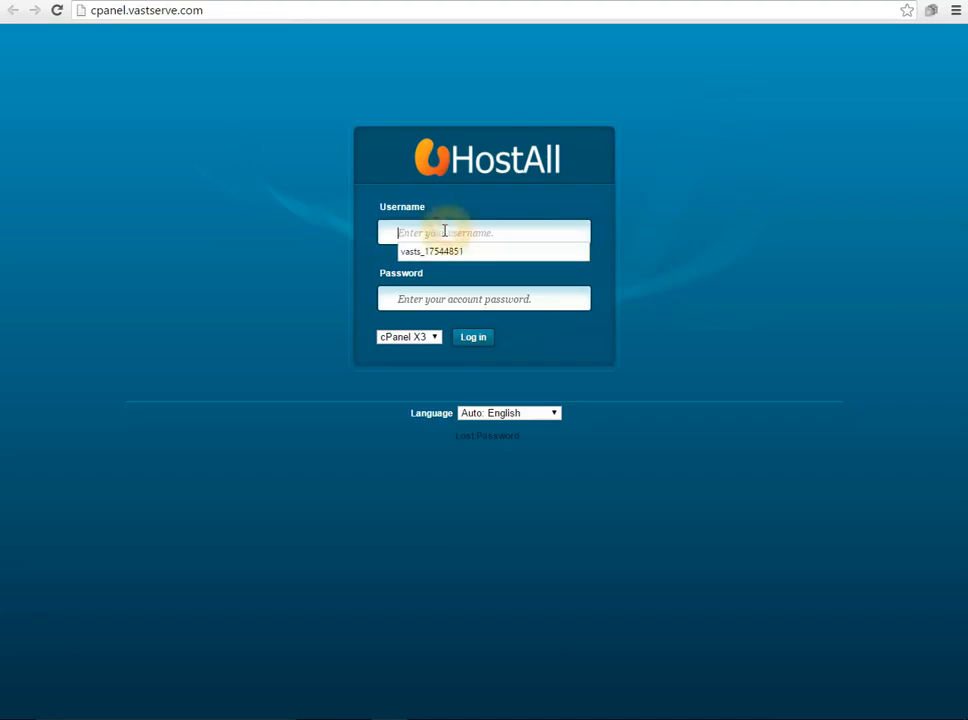
pyautogui.click(430, 251)
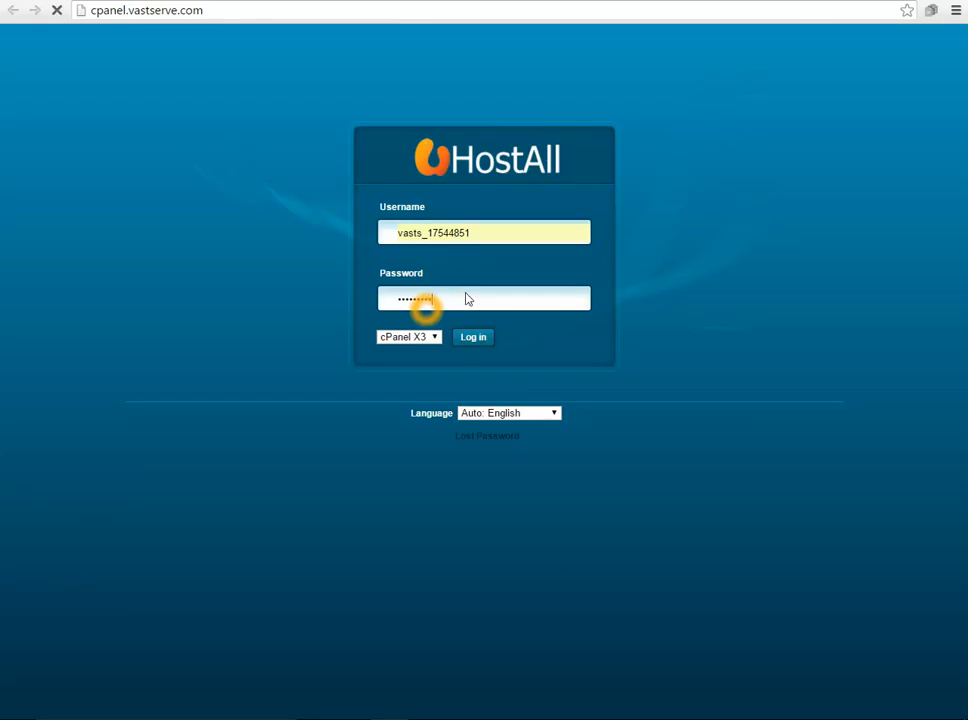
pyautogui.click(473, 337)
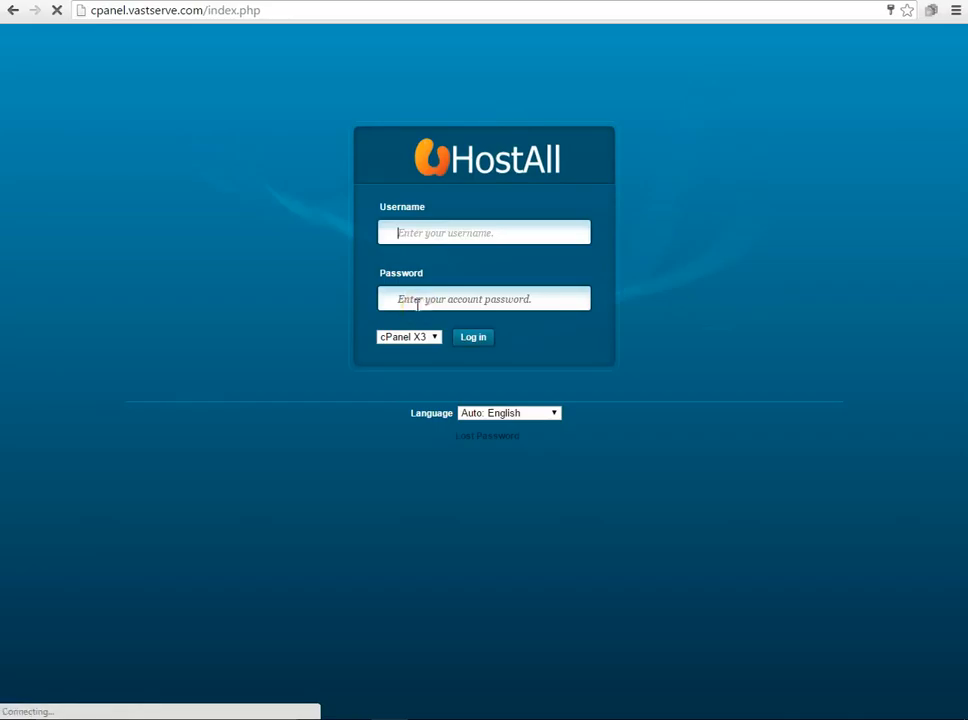
pyautogui.write('vasts_17544851')
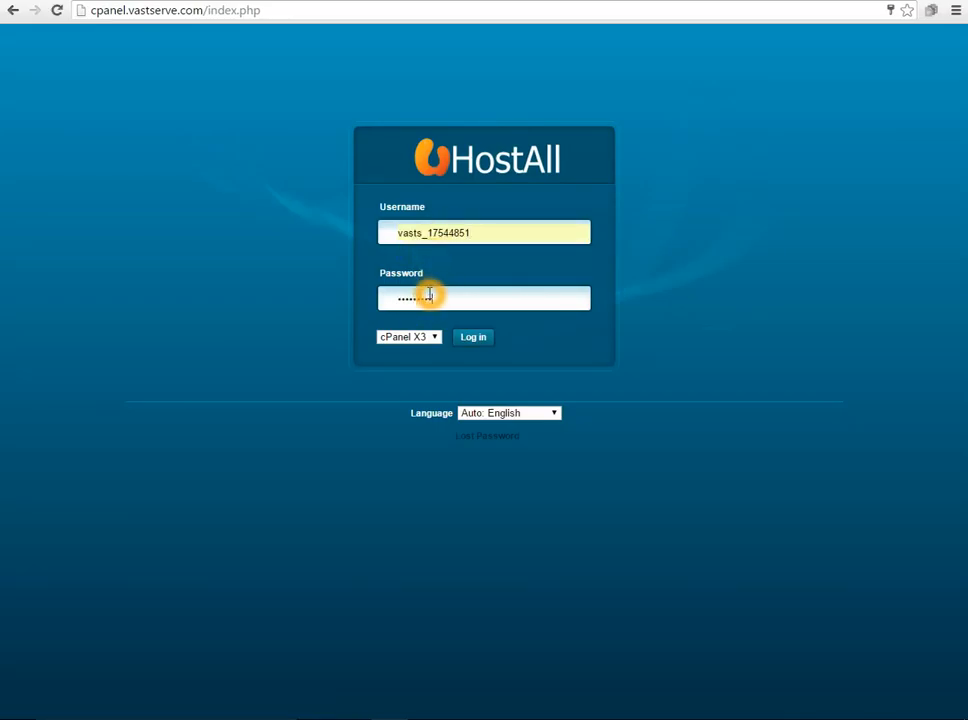
pyautogui.click(473, 336)
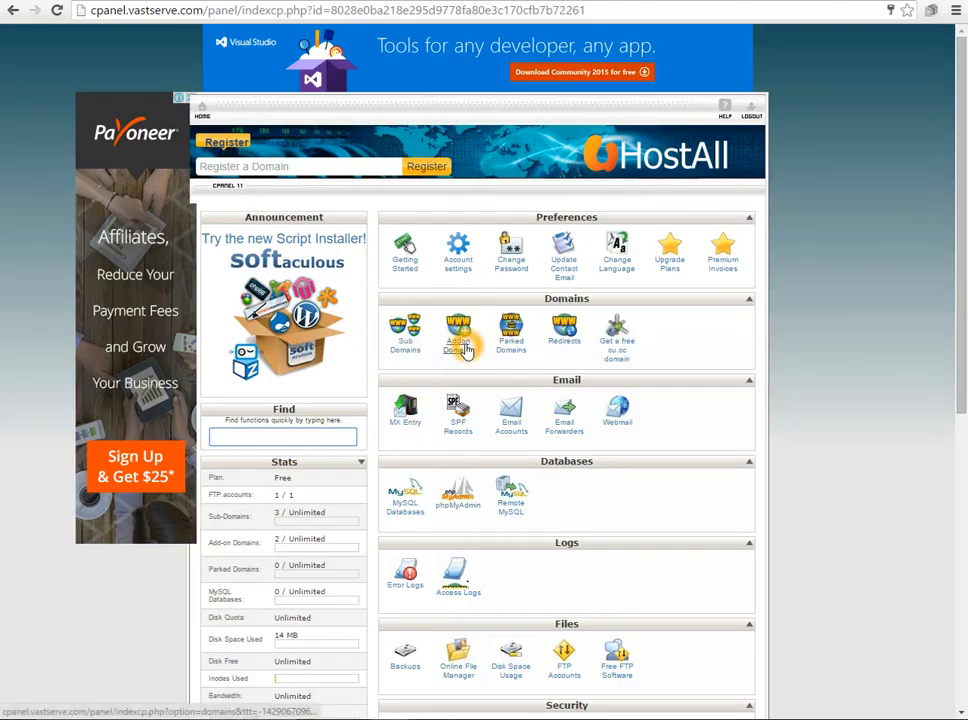
# - Open Addon Domains and select the ns1.vastserve.com nameserver
pyautogui.click(458, 335)
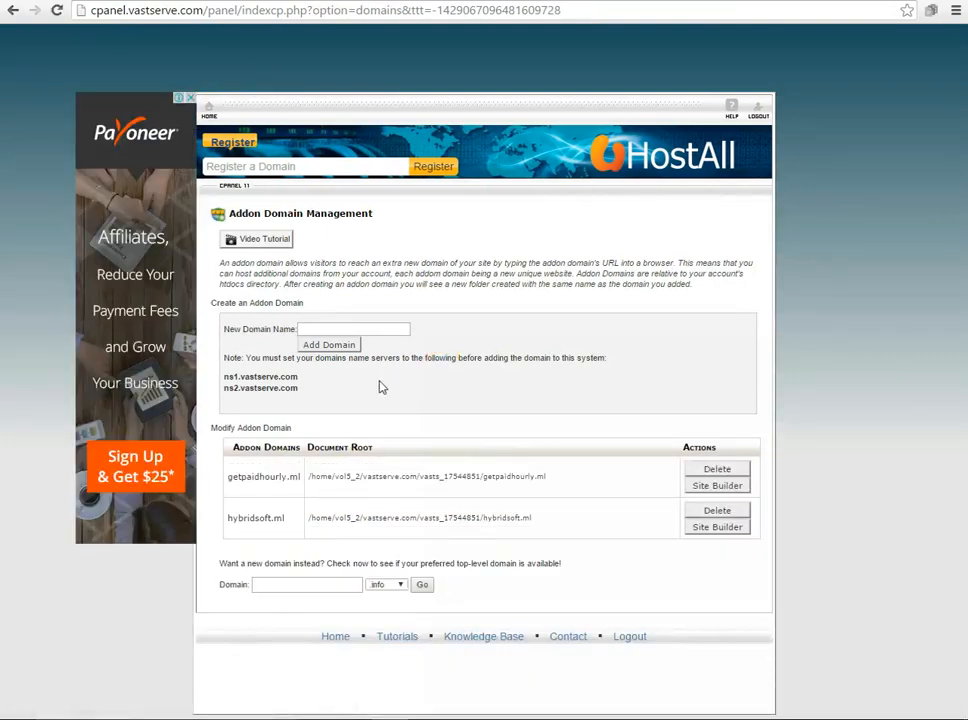
pyautogui.moveTo(300, 382)
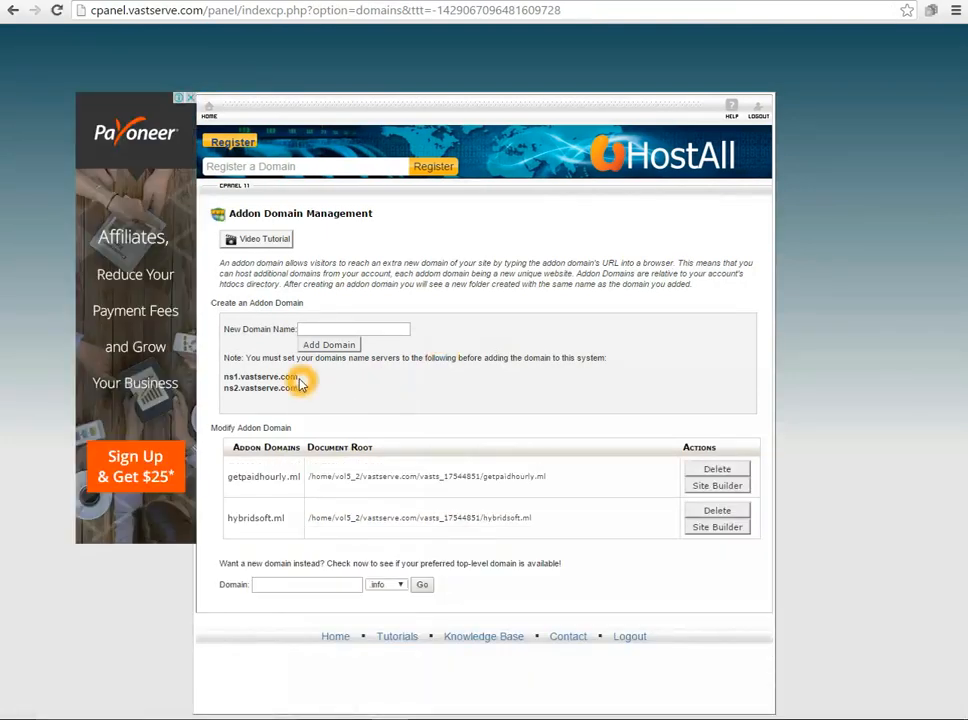
pyautogui.doubleClick(260, 376)
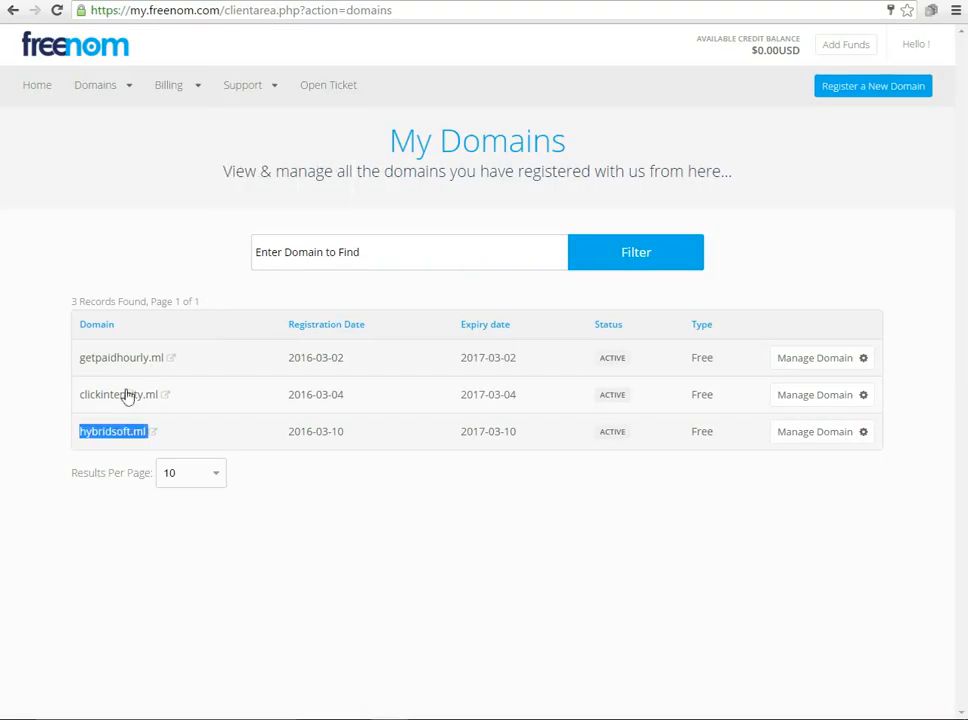
pyautogui.moveTo(815, 431)
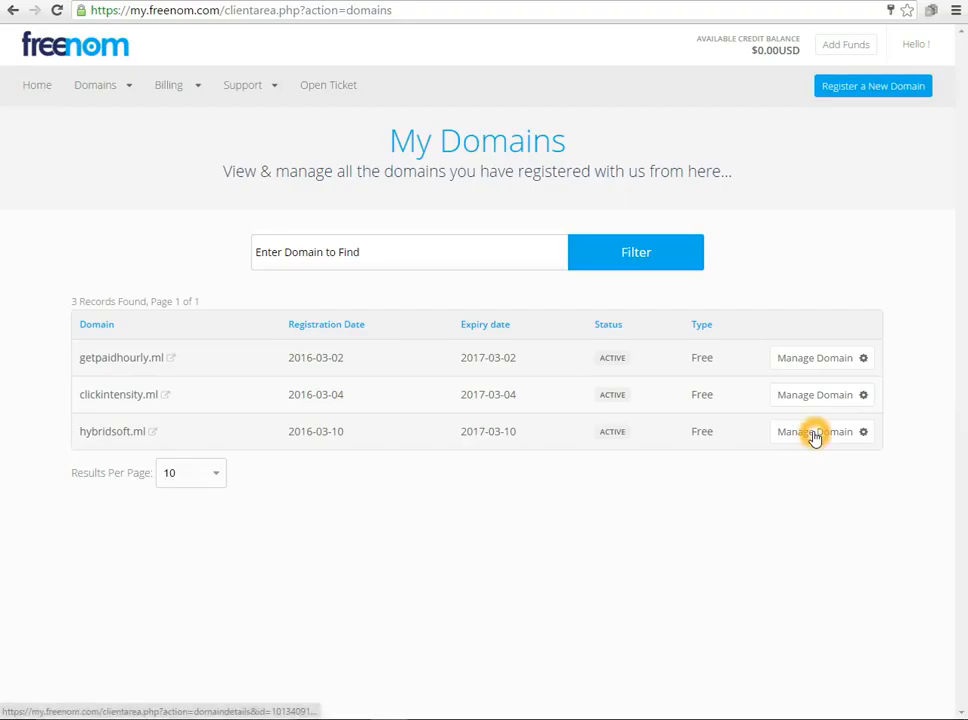
# - Open the Nameservers settings for hybridsoft.ml under Management Tools
pyautogui.click(814, 431)
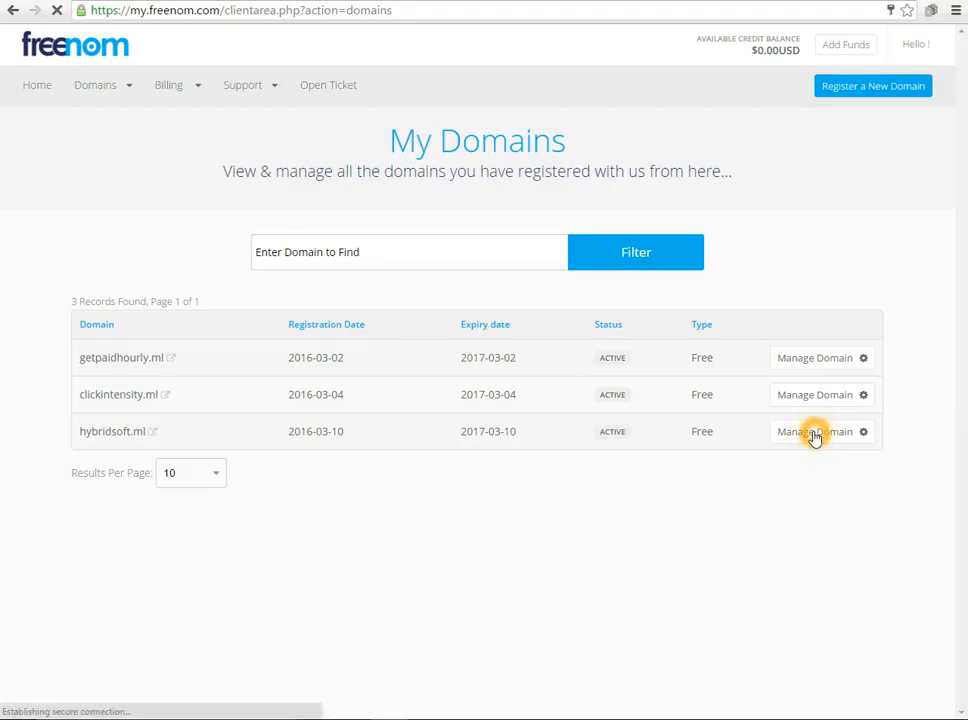
pyautogui.click(815, 431)
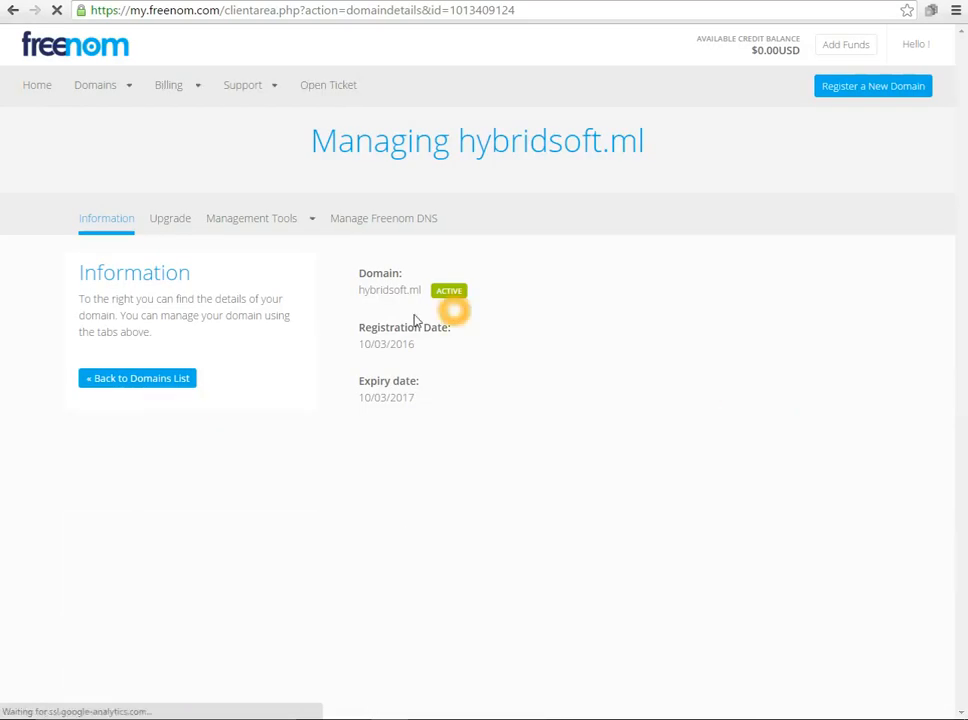
pyautogui.click(251, 218)
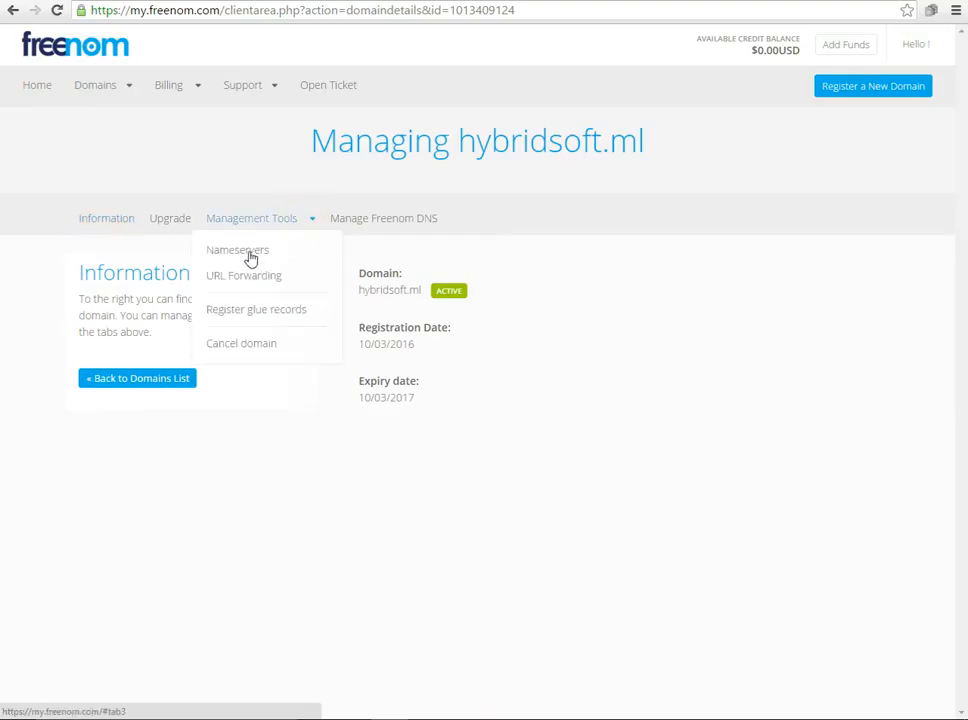
pyautogui.click(237, 250)
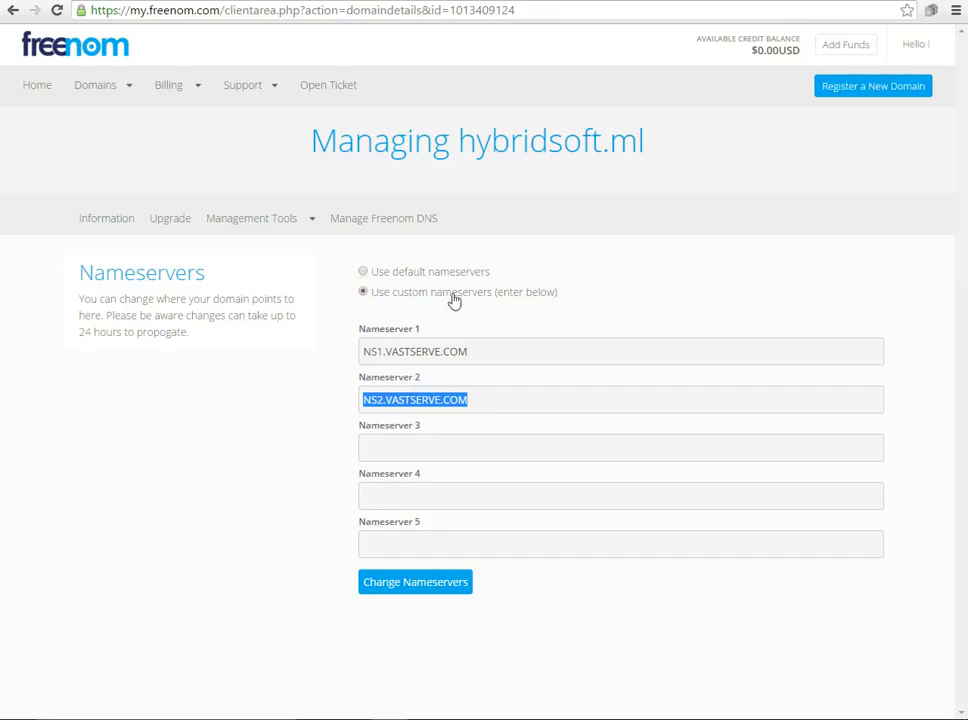
# - Save custom nameservers NS1.VASTSERVE.COM and NS2.VASTSERVE.COM for hybridsoft.ml
pyautogui.click(490, 351)
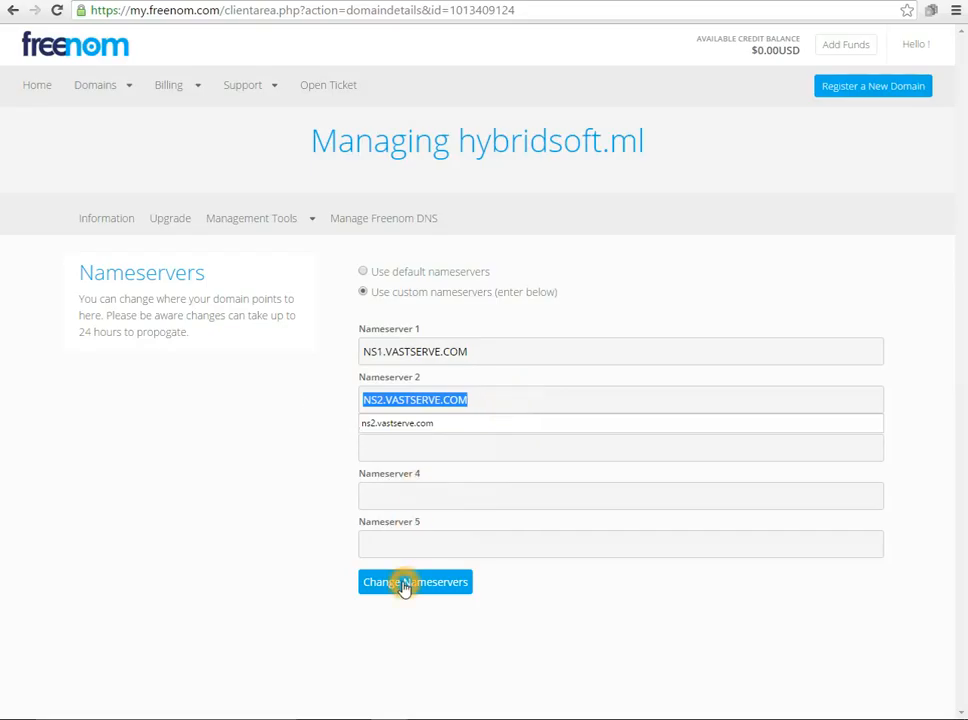
pyautogui.click(414, 581)
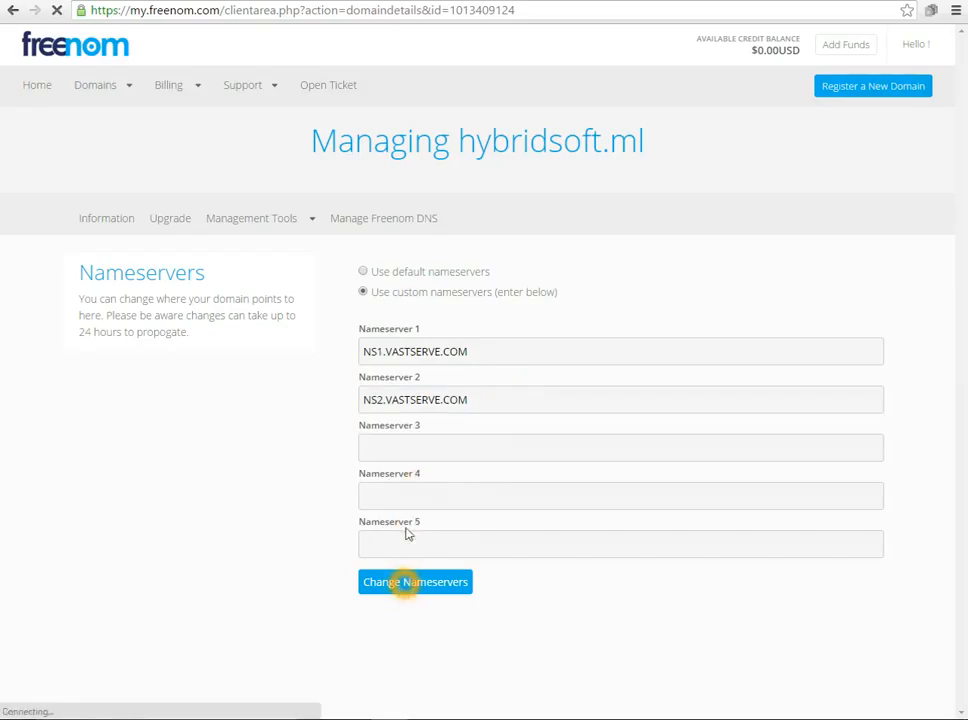
pyautogui.click(414, 581)
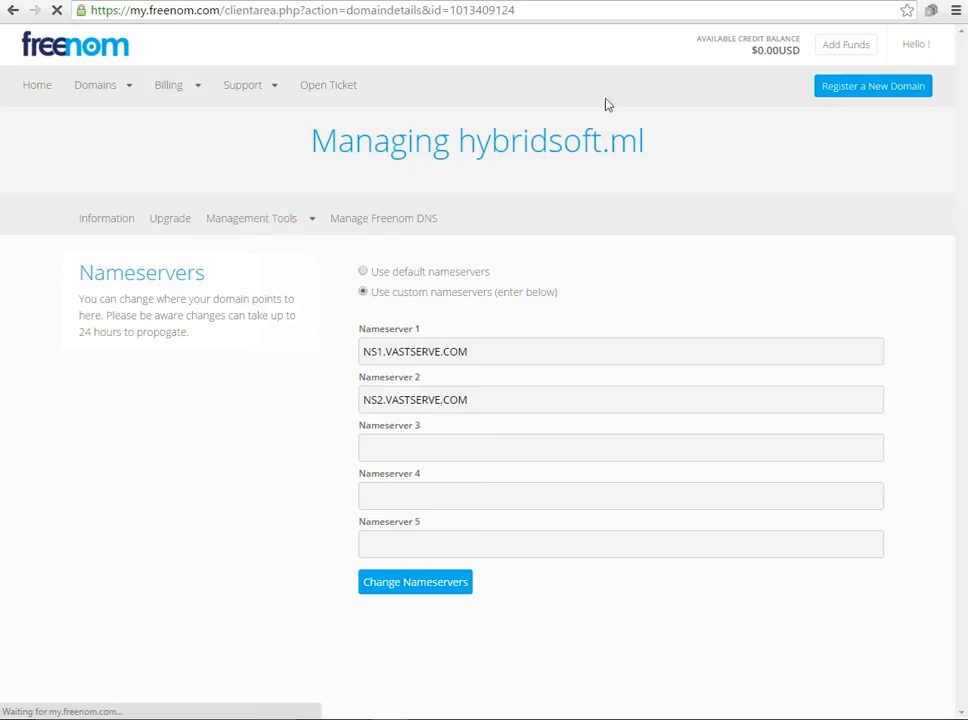
pyautogui.click(415, 581)
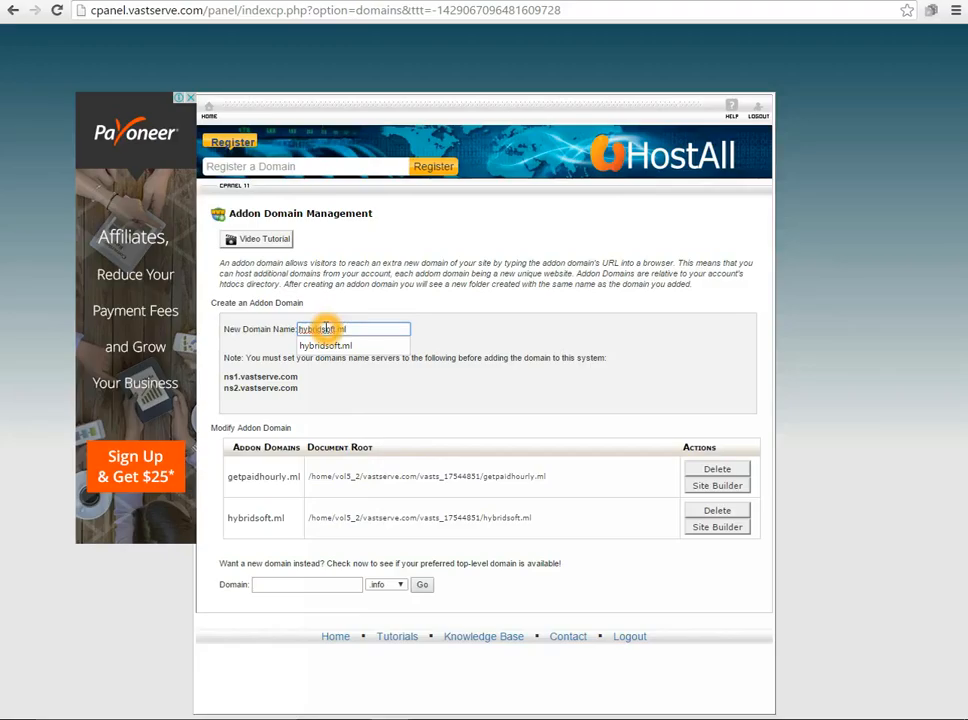
# - Enter hybridsoft.ml as the new addon domain, then copy hybridsoft.ml from the list
pyautogui.click(324, 345)
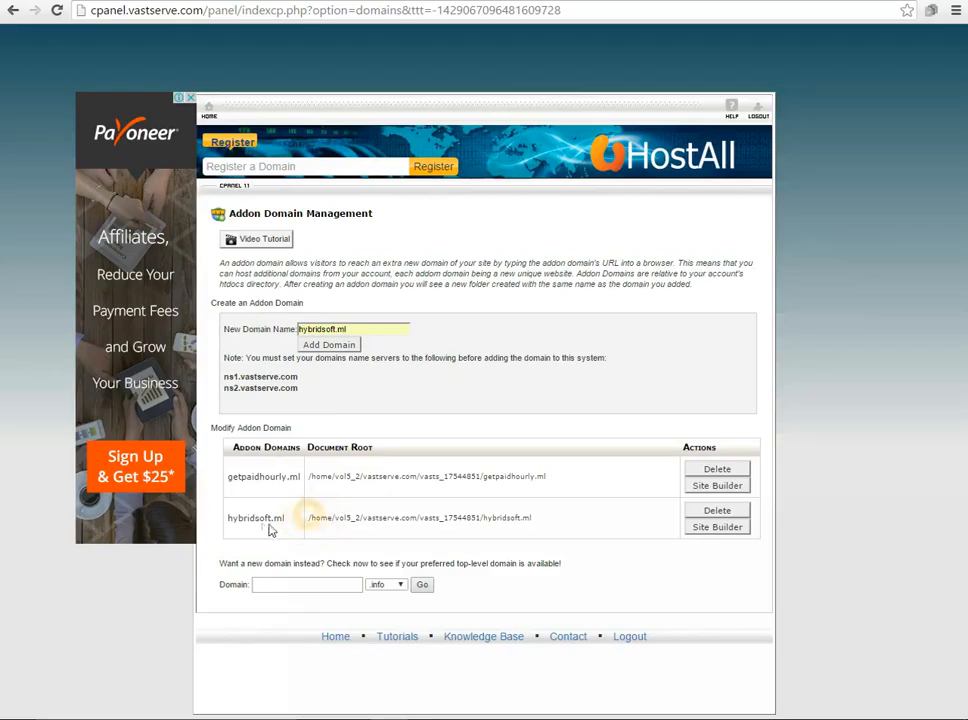
pyautogui.doubleClick(255, 517)
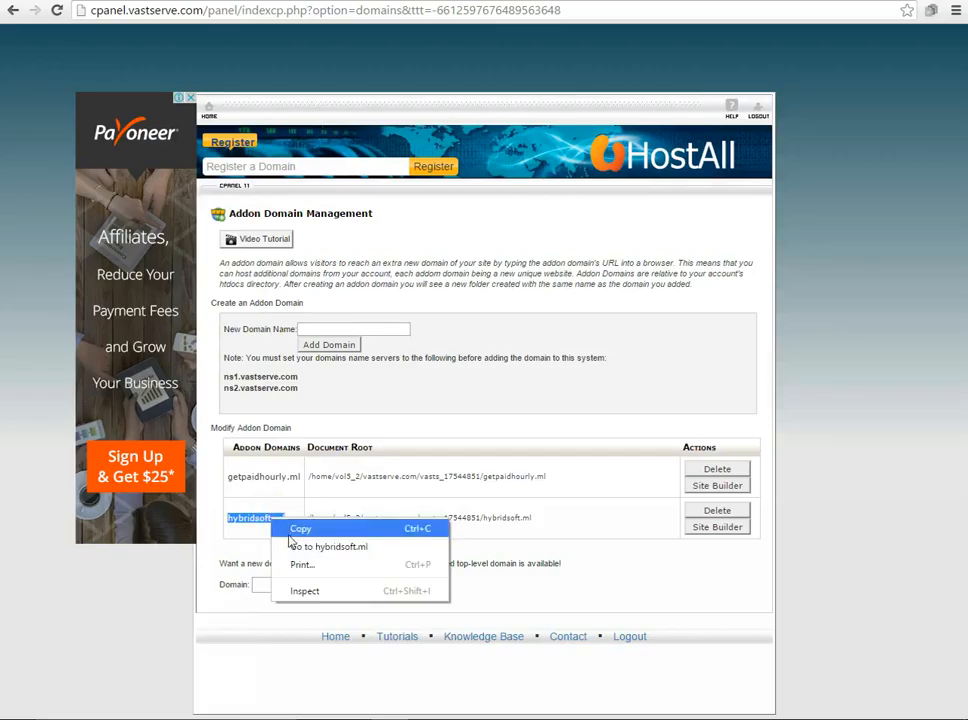
pyautogui.click(328, 546)
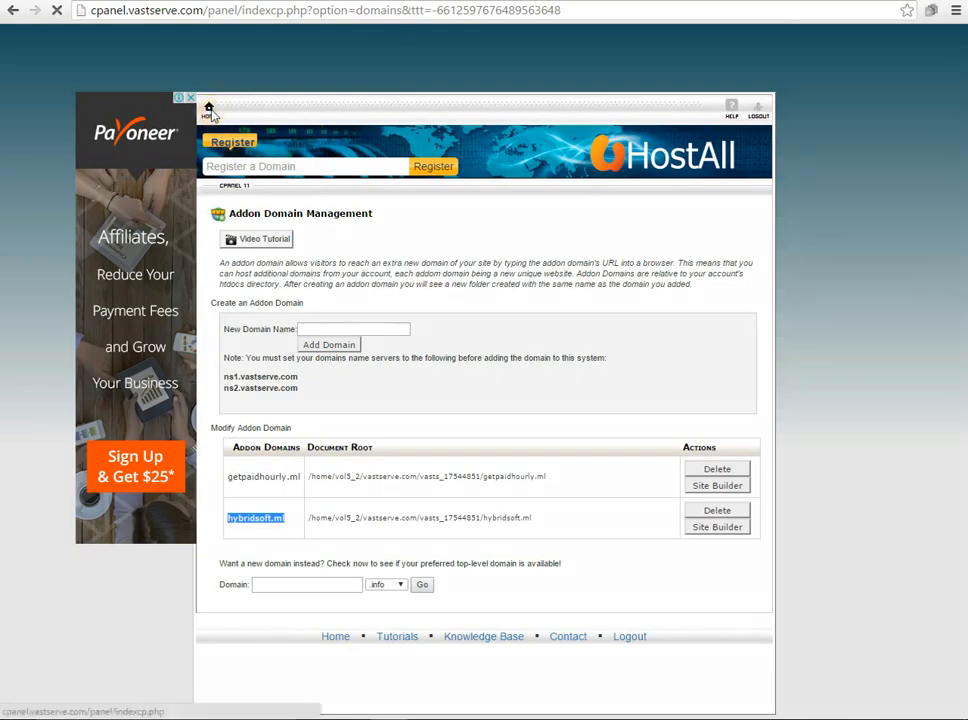
pyautogui.click(207, 110)
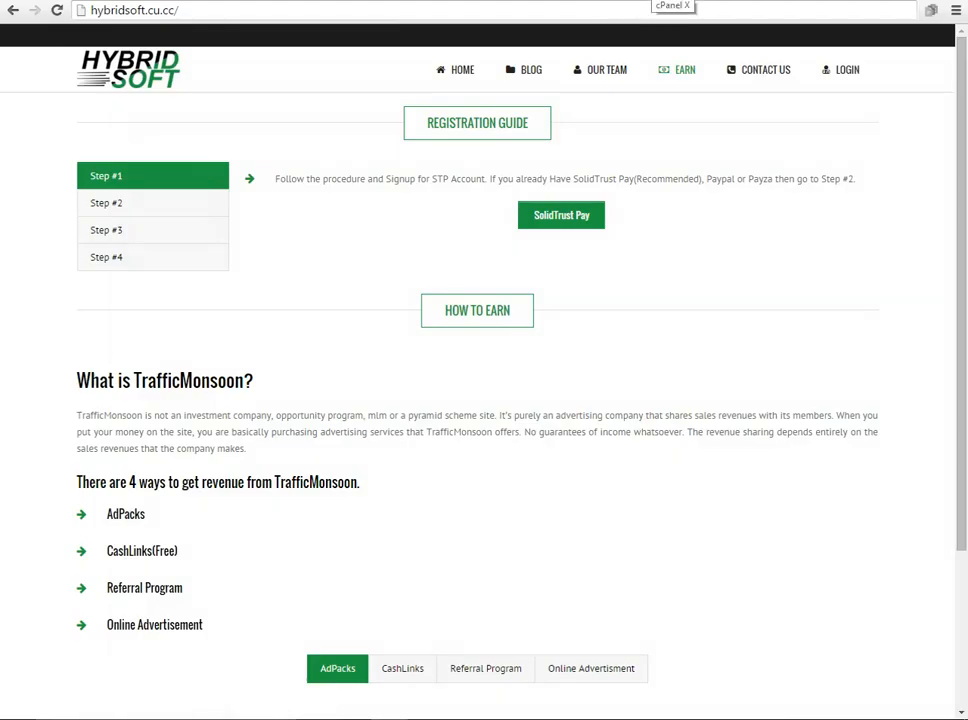
# - Leave the HybridSoft site tab for the uHostAll cPanel home dashboard tab
pyautogui.click(672, 6)
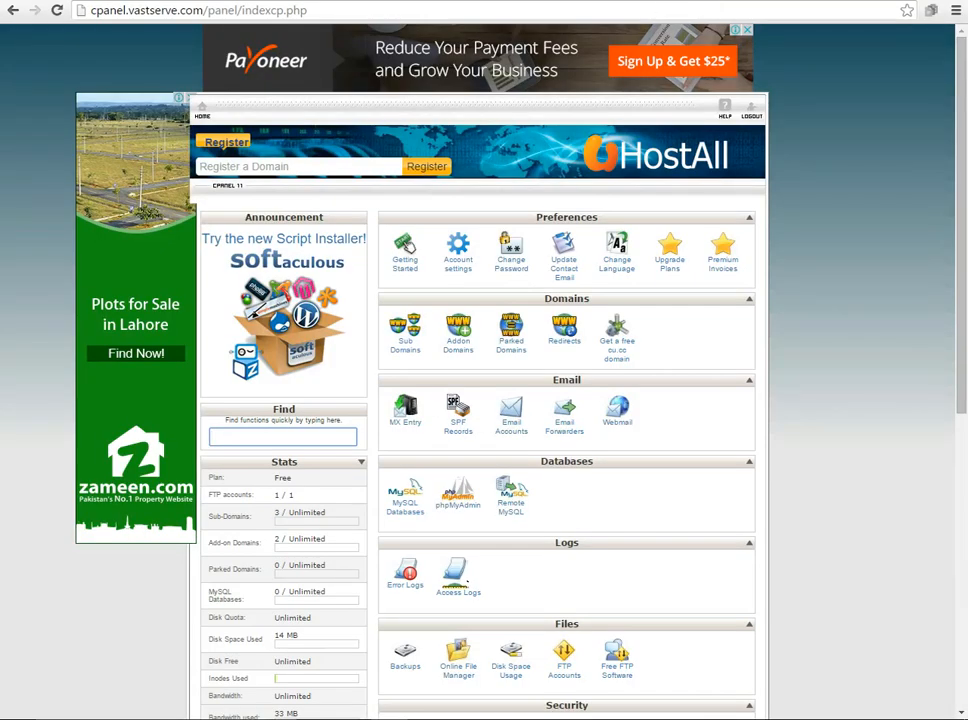